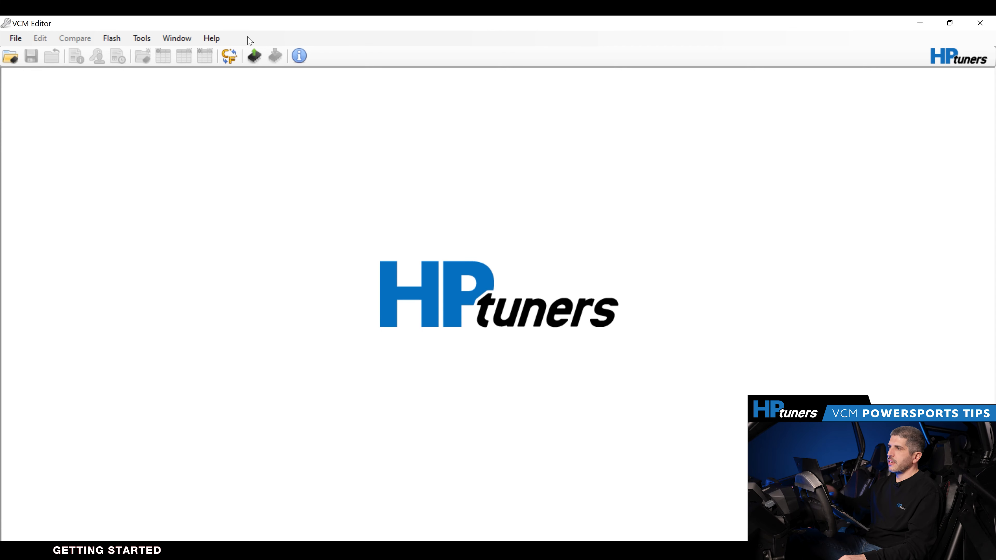
Read the entire controller via Flash > Read Vehicle after gathering controller info.
left_click(112, 39)
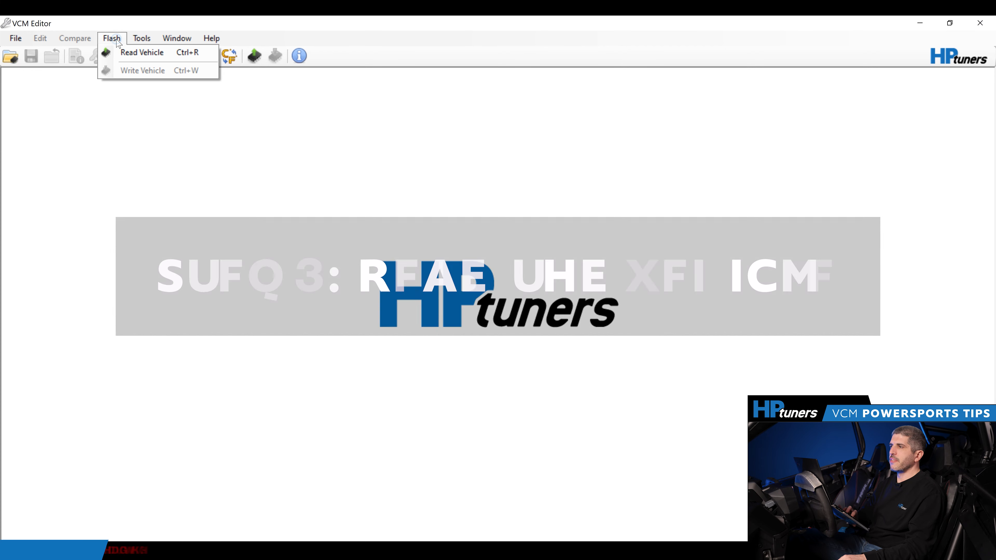
left_click(142, 52)
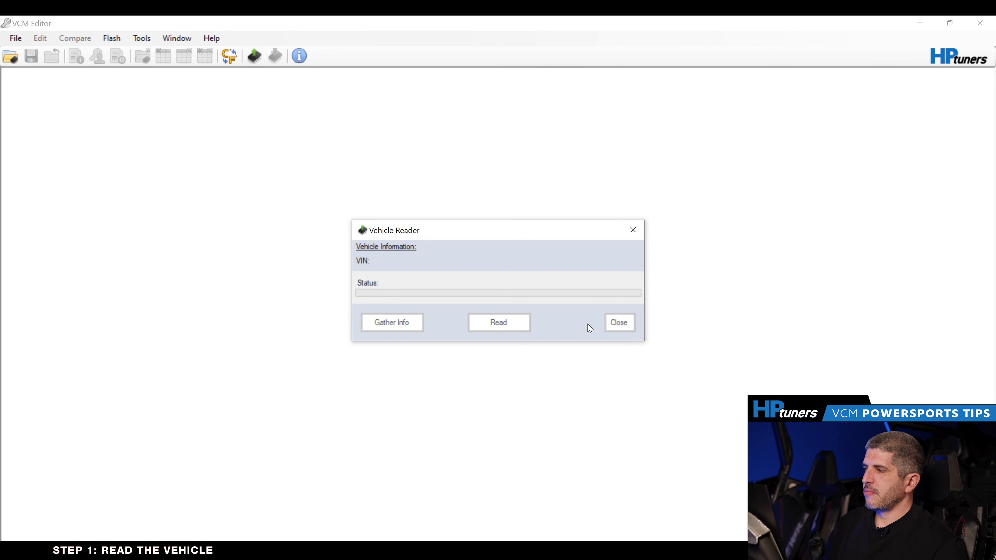
left_click(392, 323)
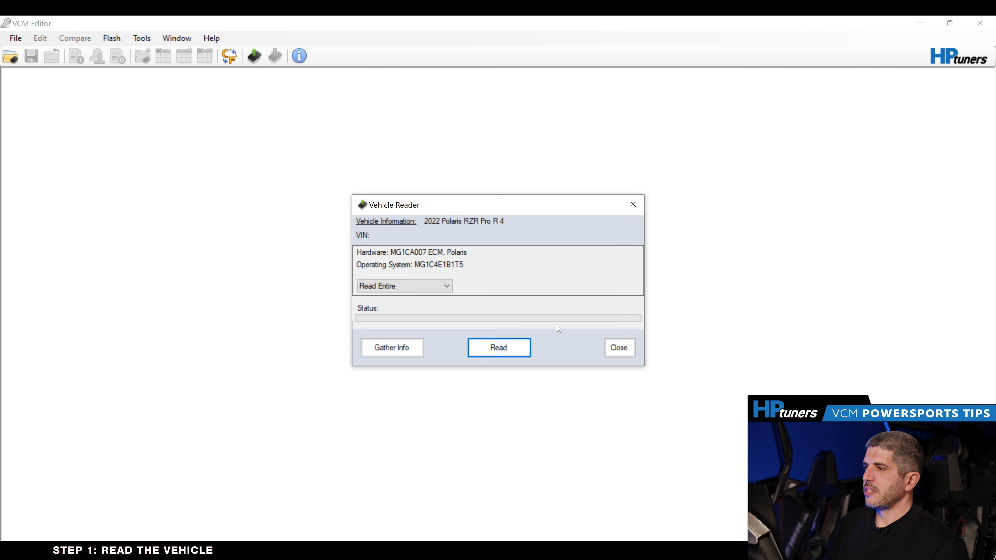
mouse_move(495, 346)
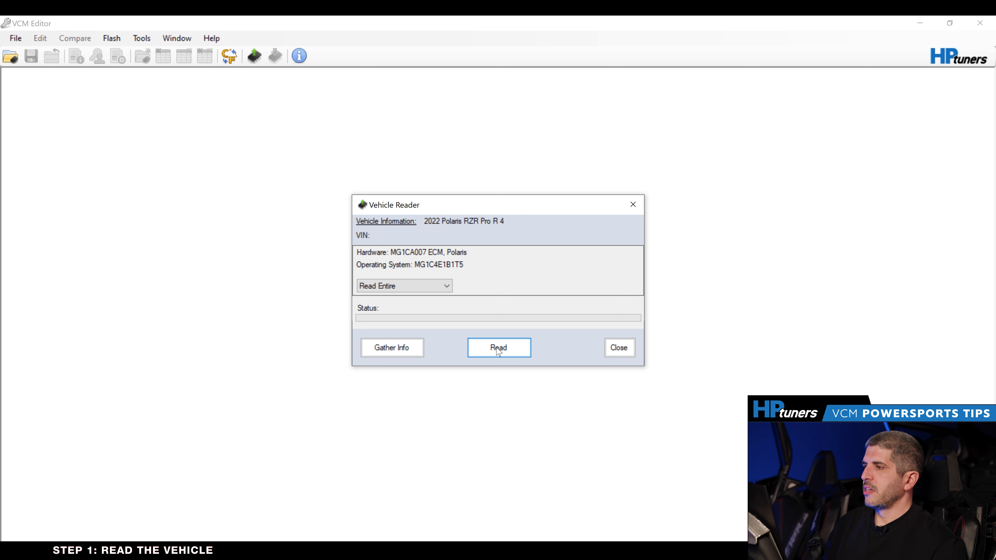
left_click(499, 348)
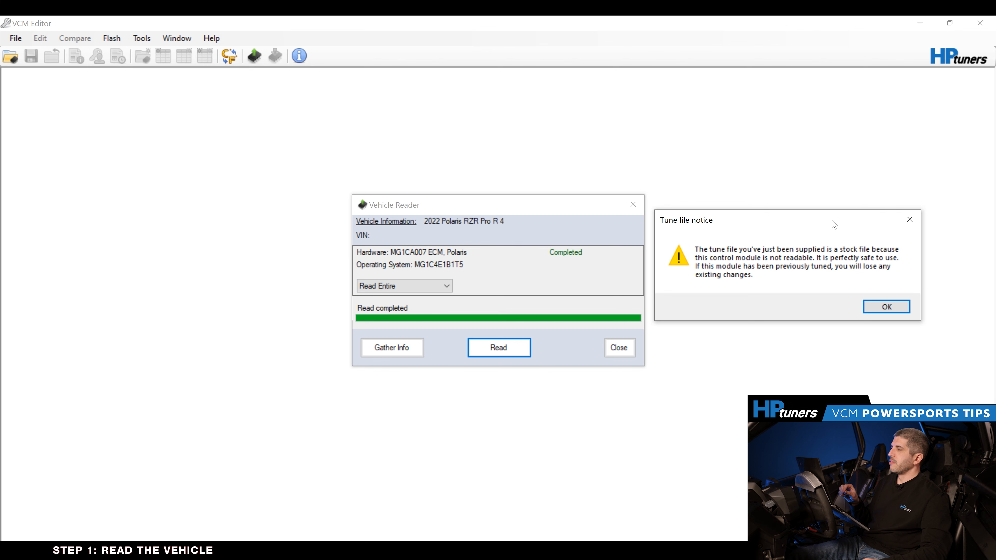
Acknowledge the stock tune notice and name the saved read starting with '2022'.
left_click(886, 307)
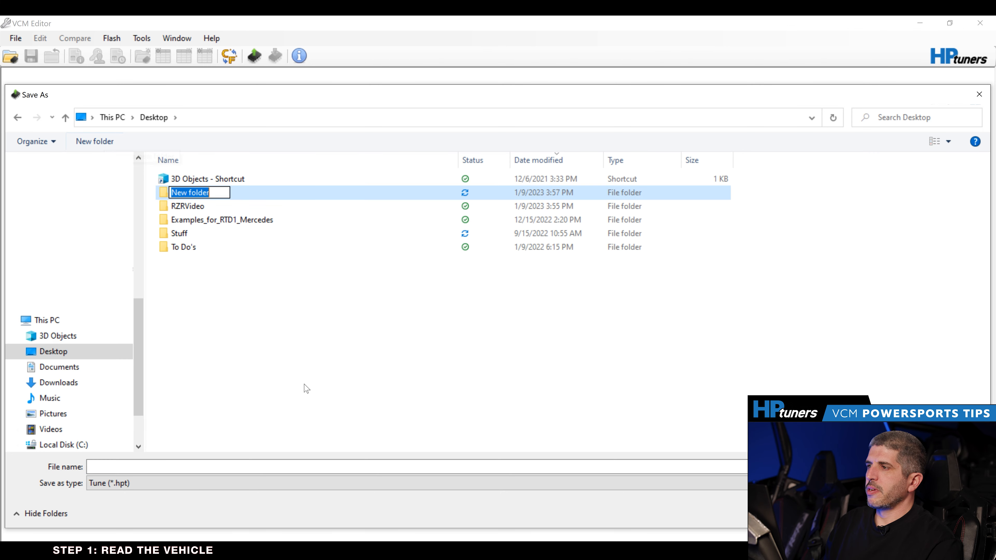
type("2022")
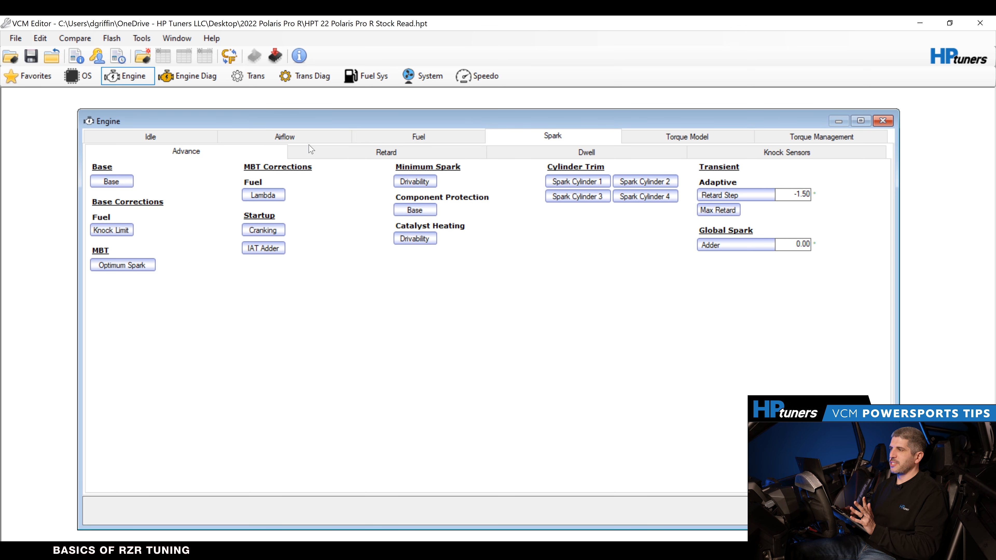
Browse the Airflow, Fuel and Spark settings and review the Main Spark base timing table.
left_click(284, 136)
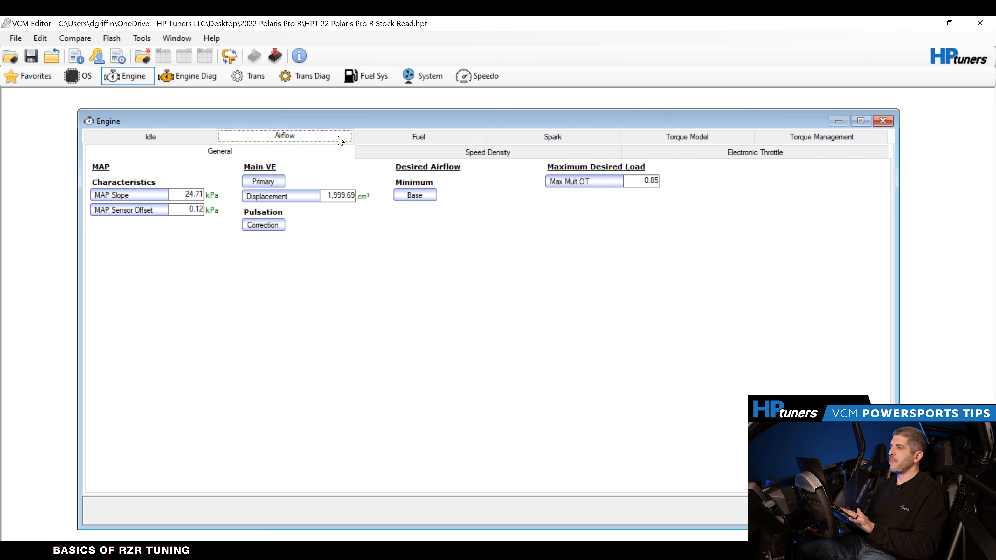
left_click(419, 136)
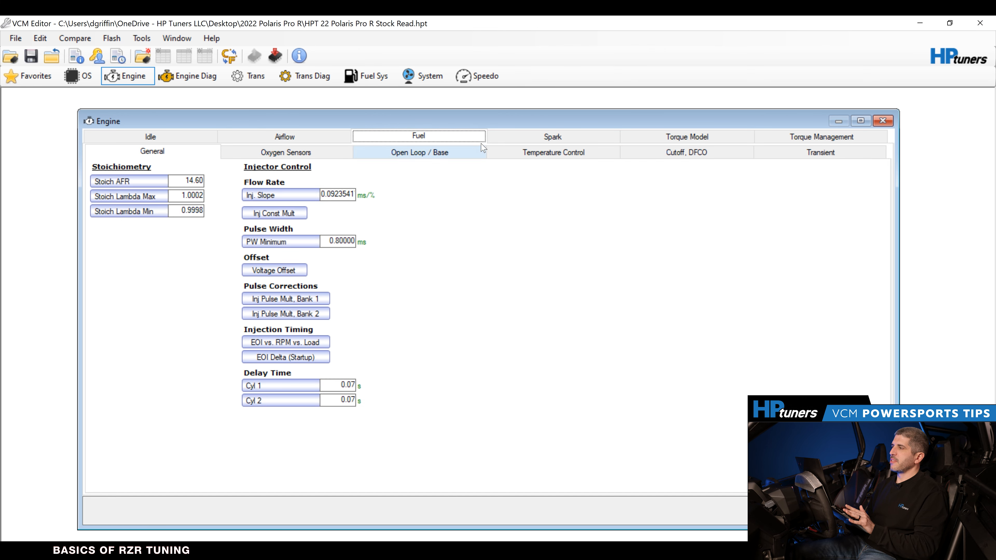
left_click(552, 137)
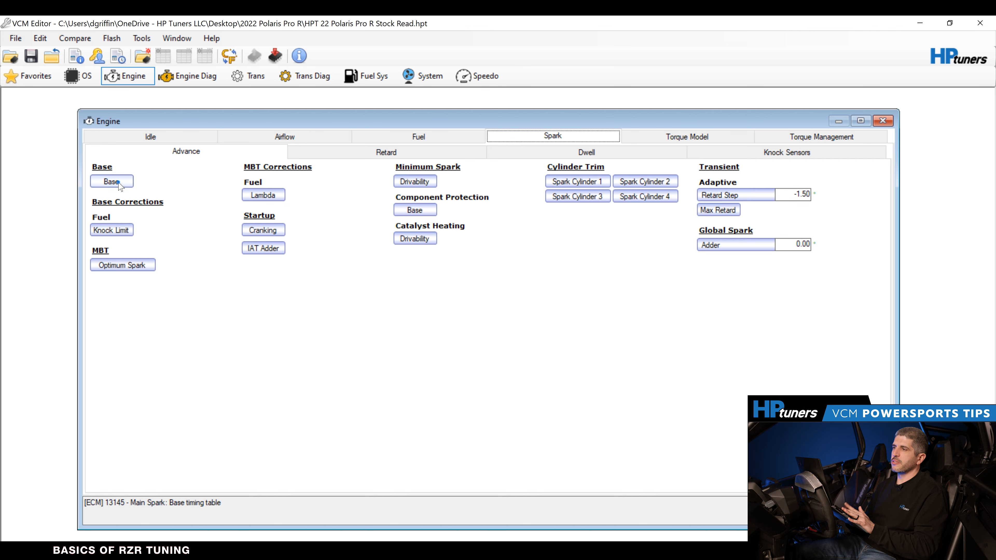
left_click(111, 182)
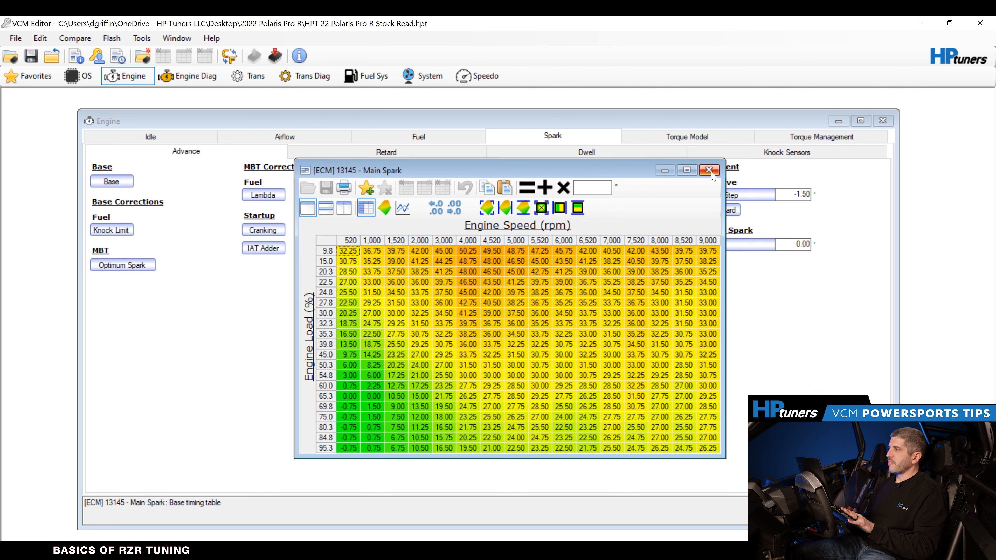
left_click(710, 170)
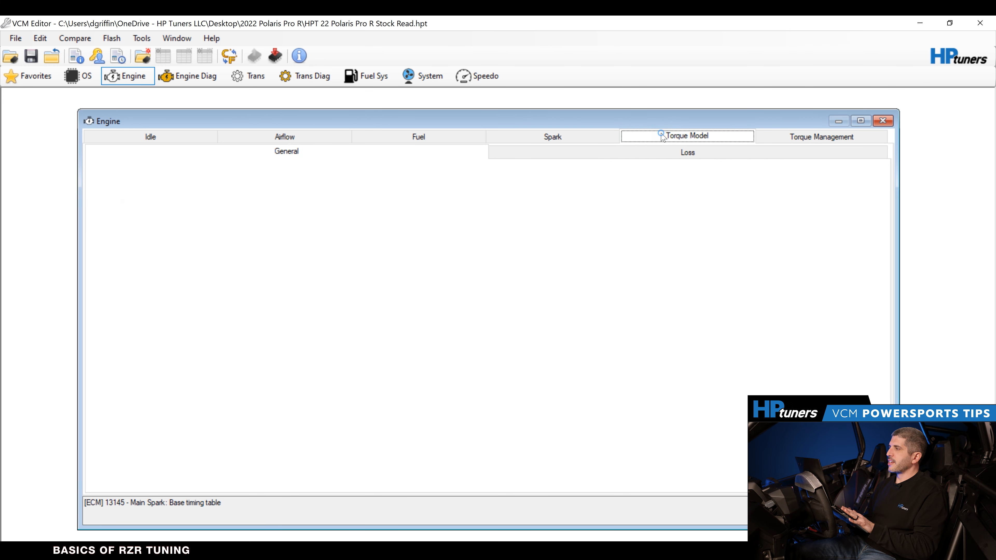
Return through Spark and Fuel to Airflow and show the Speed Density corrections.
left_click(553, 137)
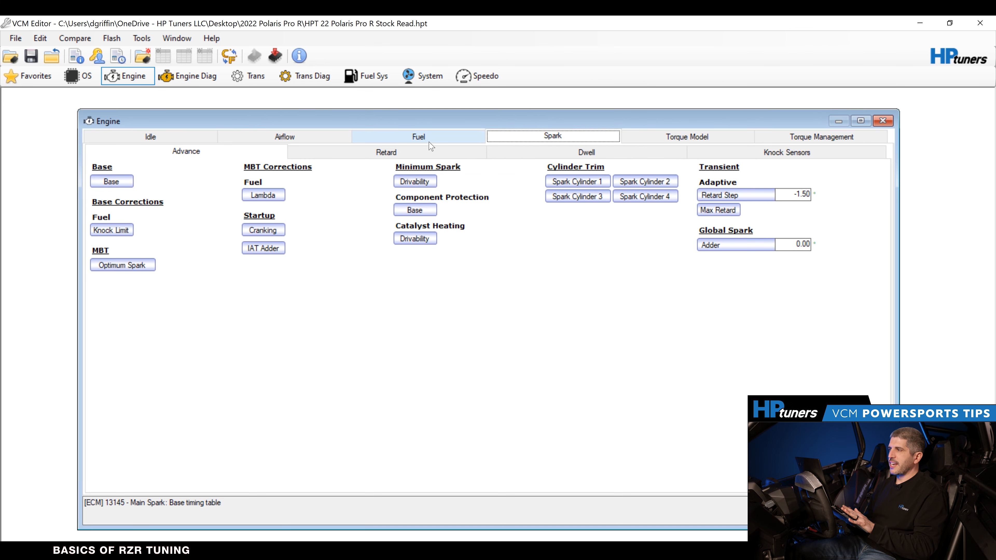
left_click(418, 137)
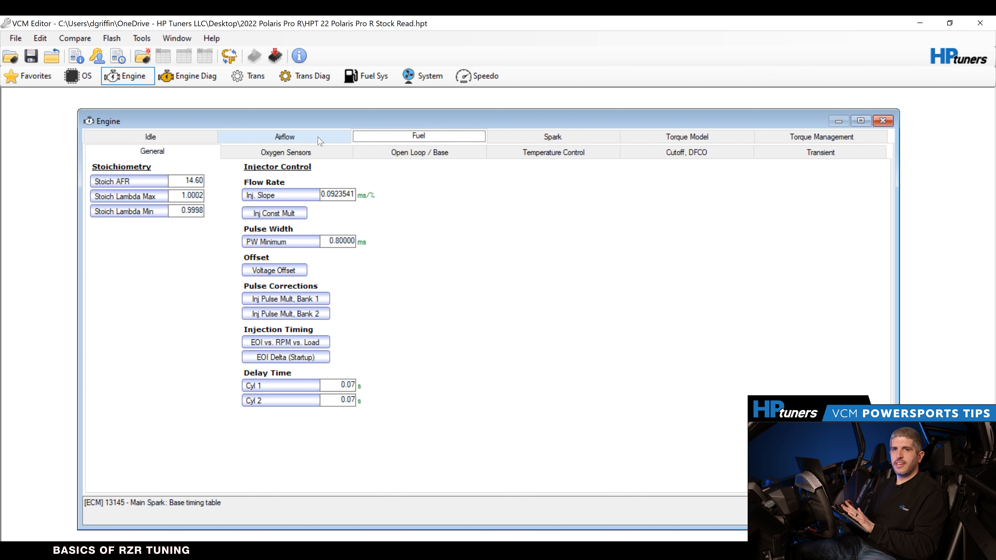
left_click(285, 137)
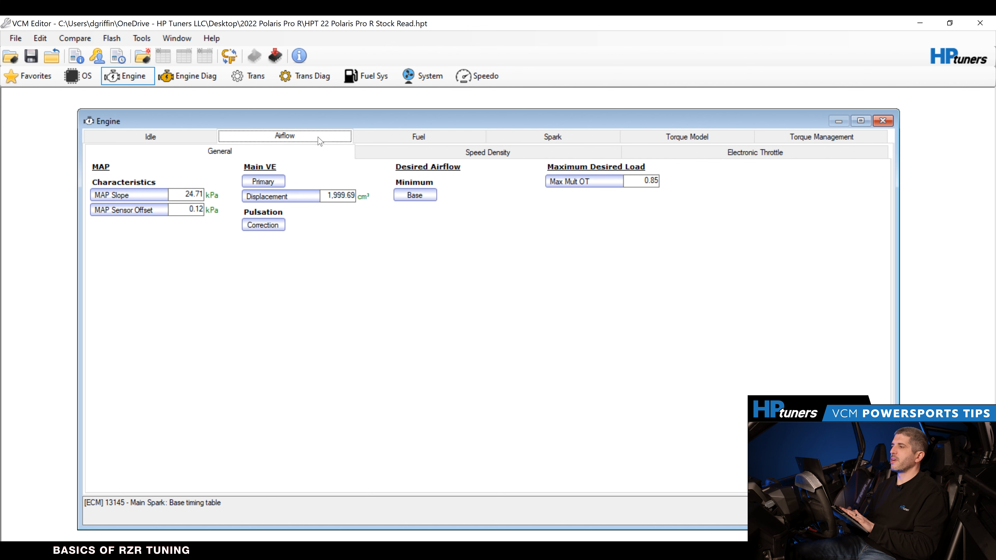
left_click(488, 151)
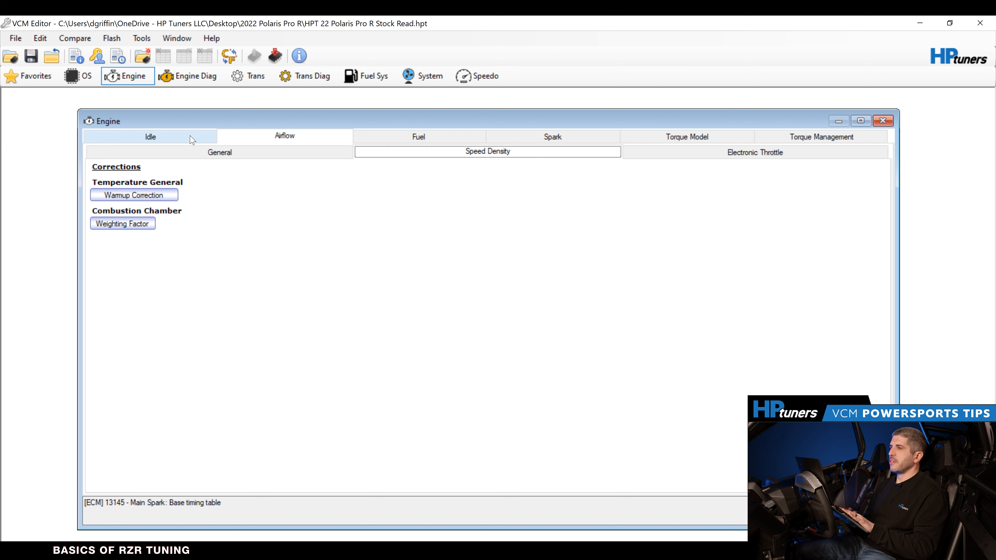
Review Torque Management and Driver Demand tables, then show the Operating System settings.
left_click(821, 136)
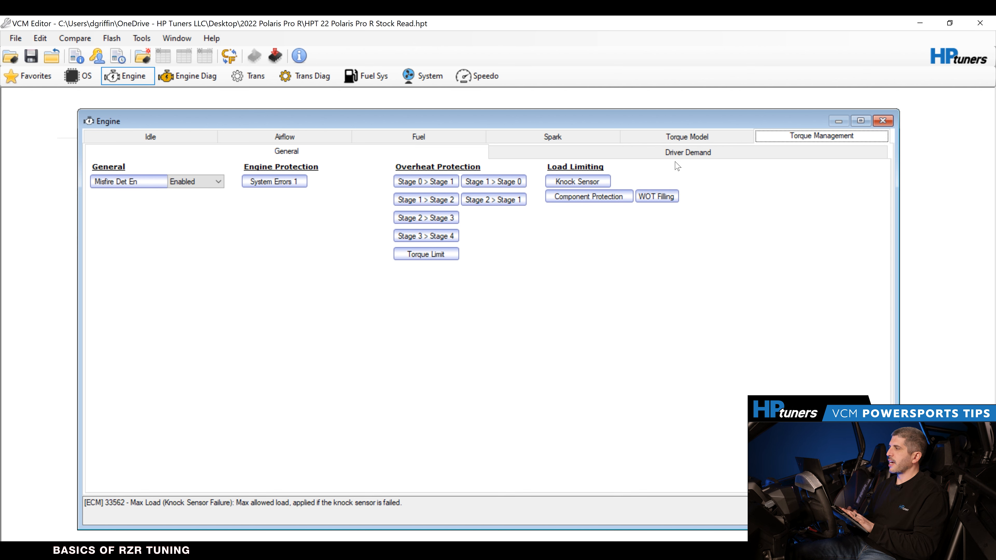
left_click(688, 152)
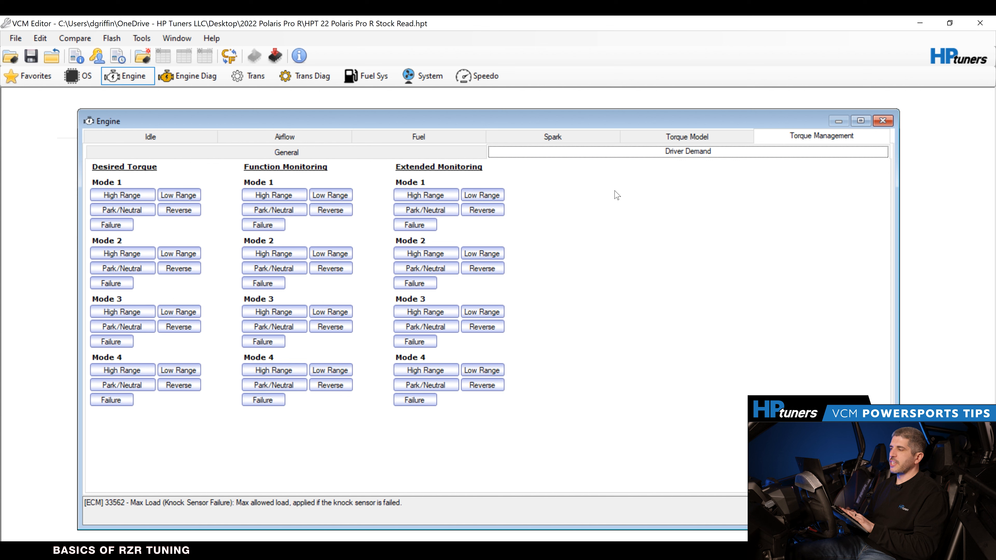
mouse_move(590, 218)
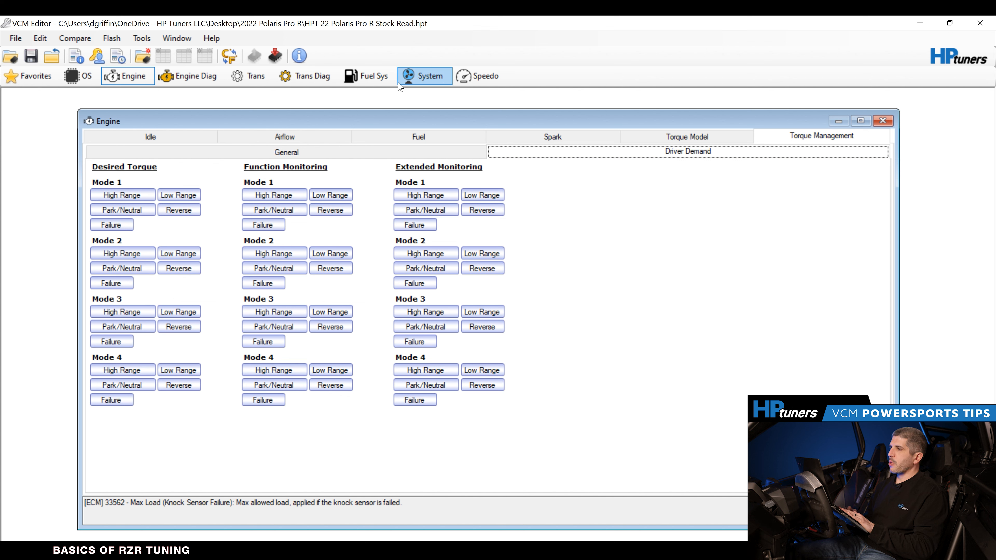
mouse_move(82, 81)
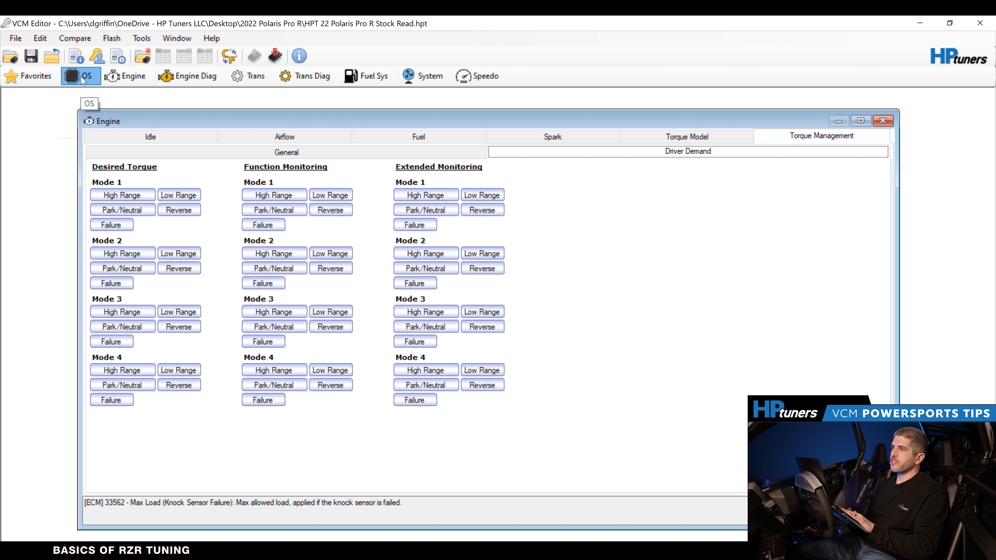
left_click(79, 76)
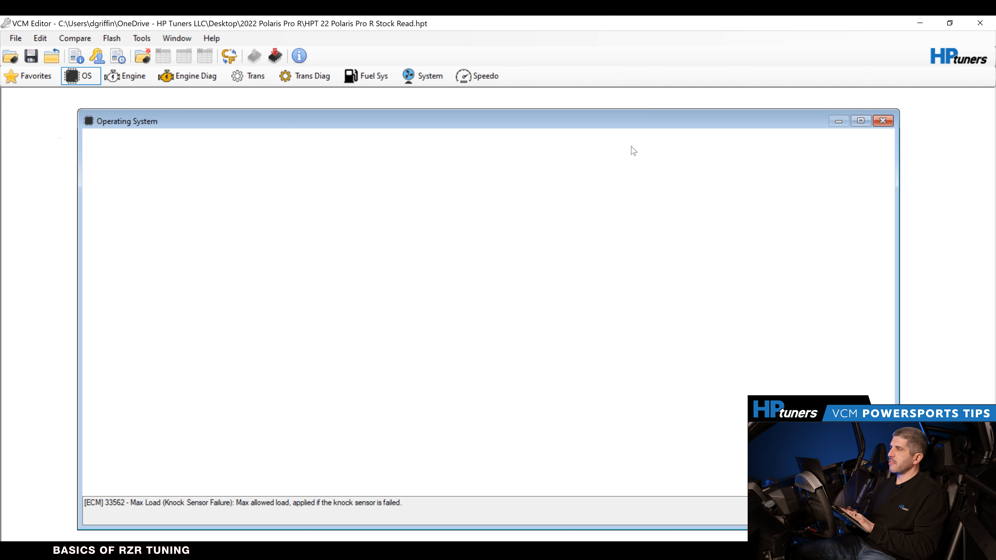
mouse_move(423, 435)
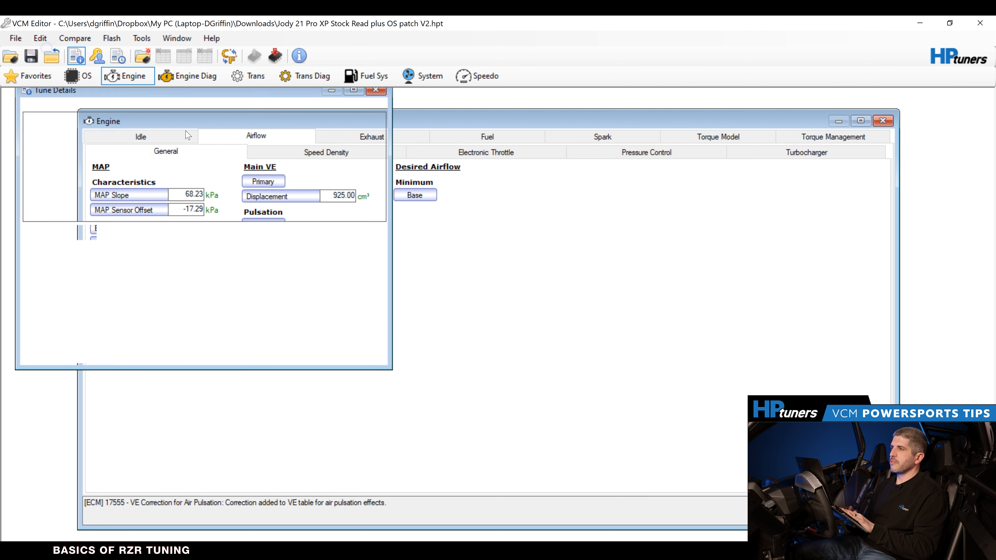
Show the turbo tune's OS with Ext Datastream Applied and check its controller details.
left_click(95, 104)
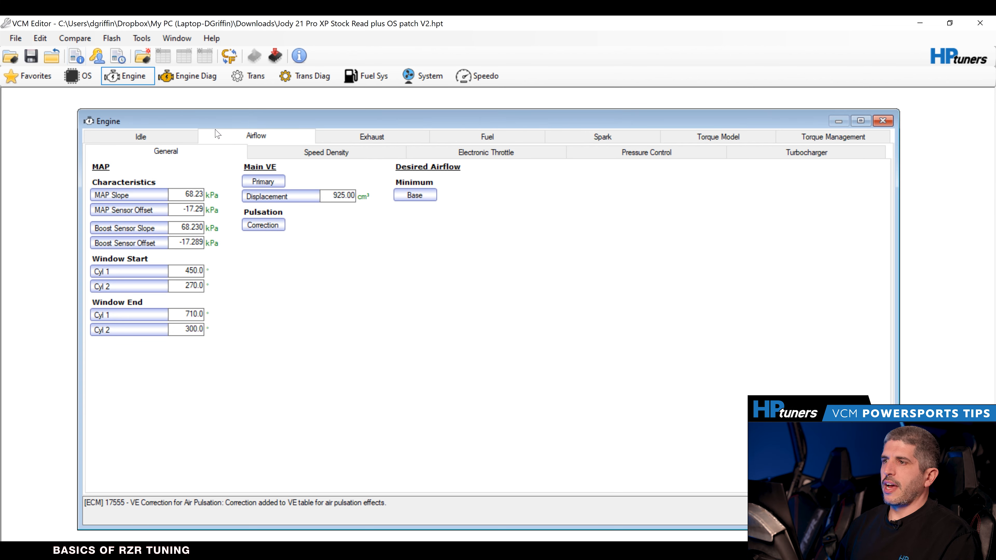
left_click(80, 76)
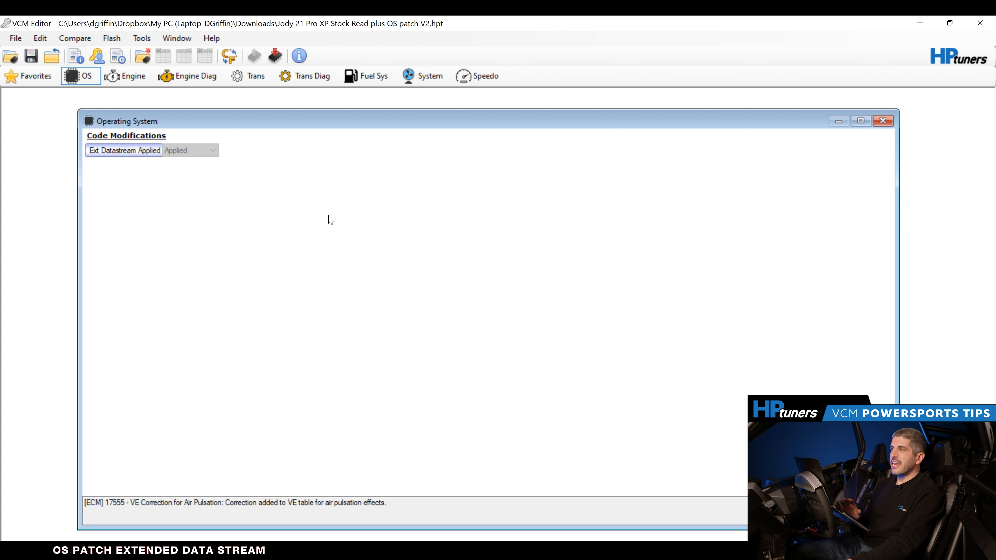
mouse_move(494, 133)
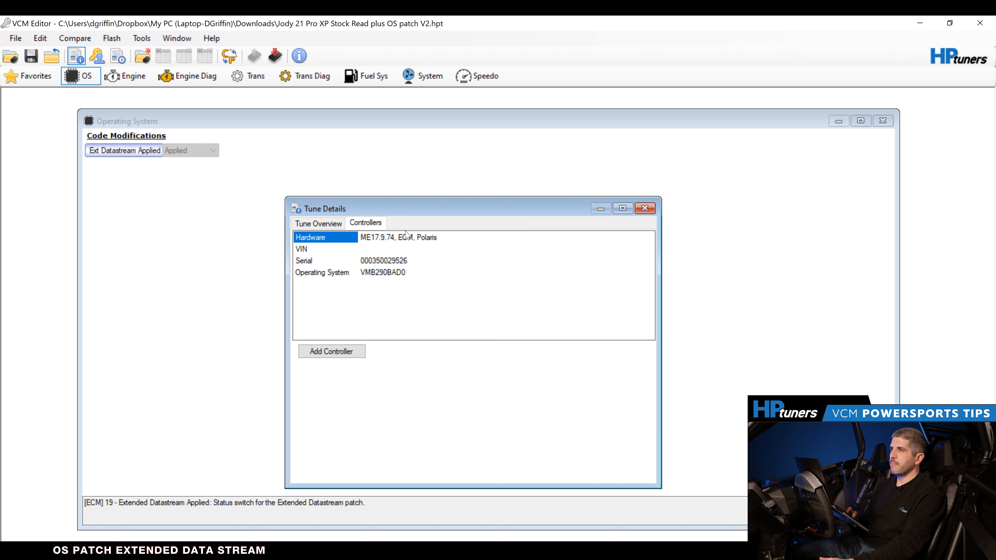
mouse_move(407, 234)
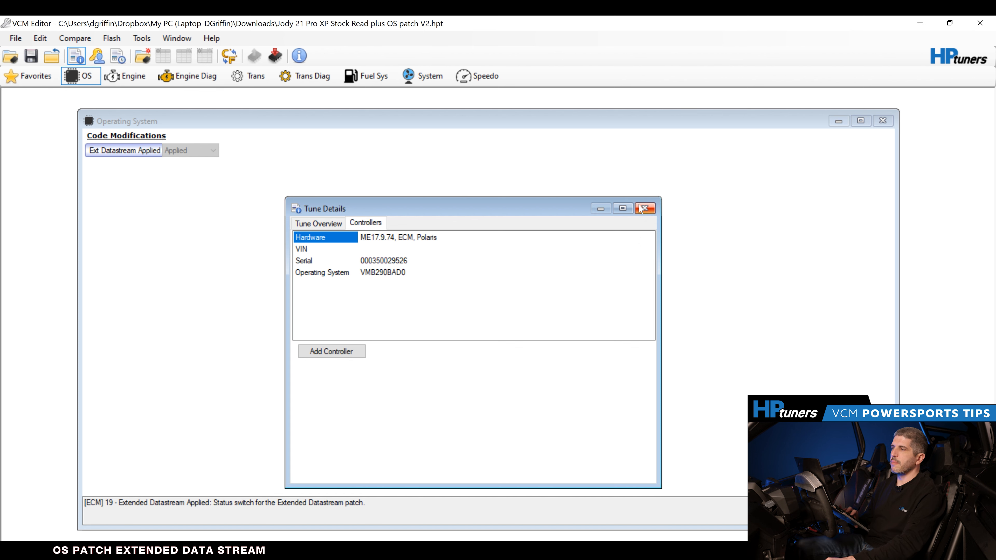
left_click(645, 209)
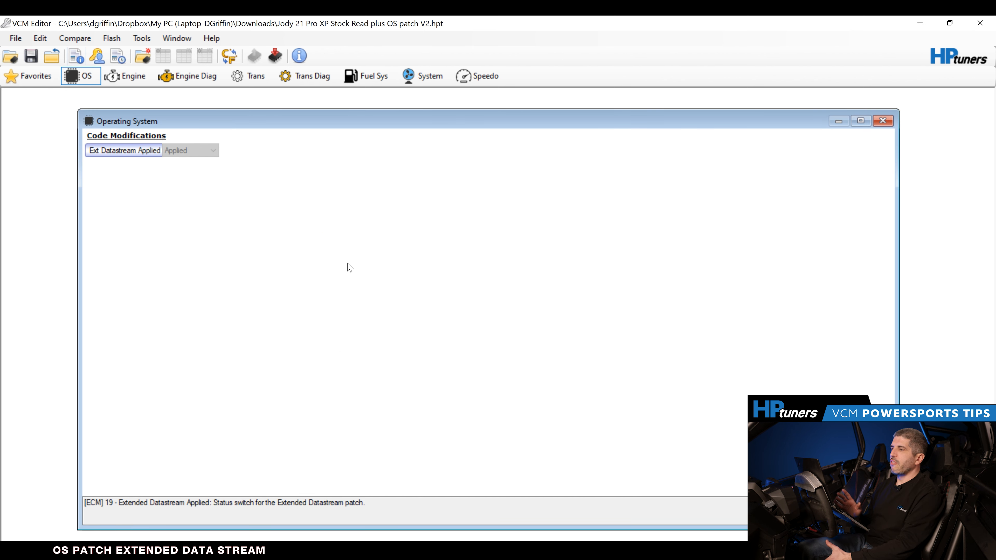
mouse_move(151, 126)
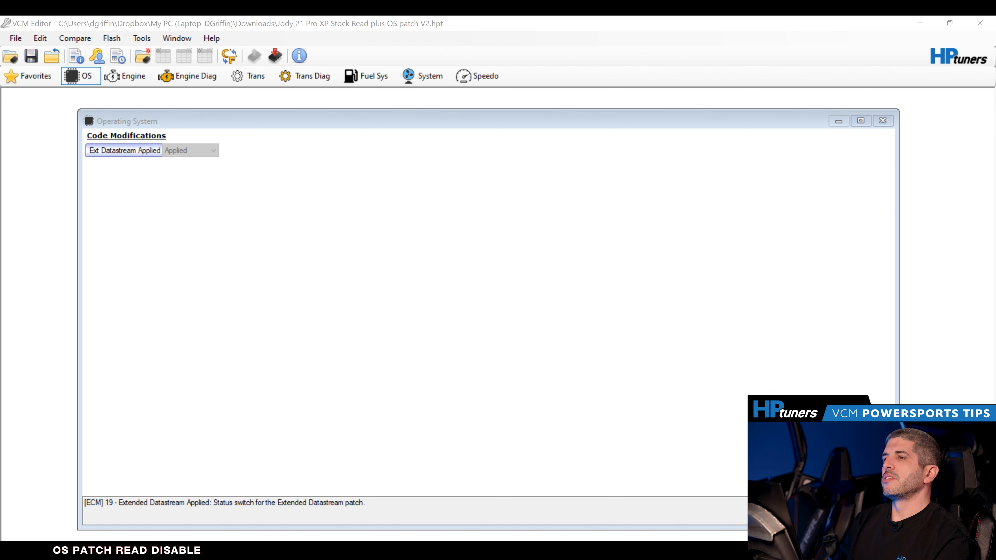
mouse_move(453, 540)
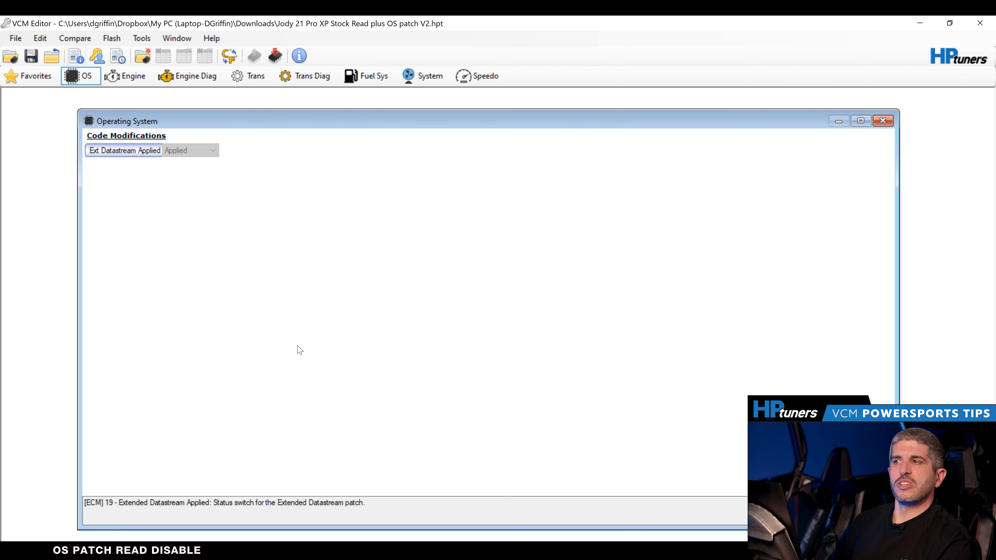
Switch to the 22 Polaris Pro R stock read and view its engine airflow general table.
left_click(133, 75)
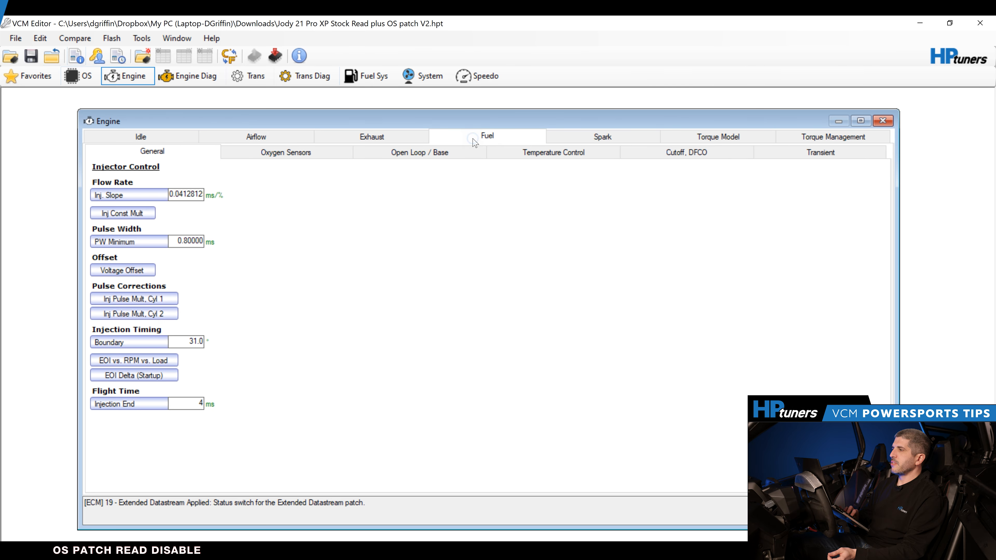
left_click(256, 136)
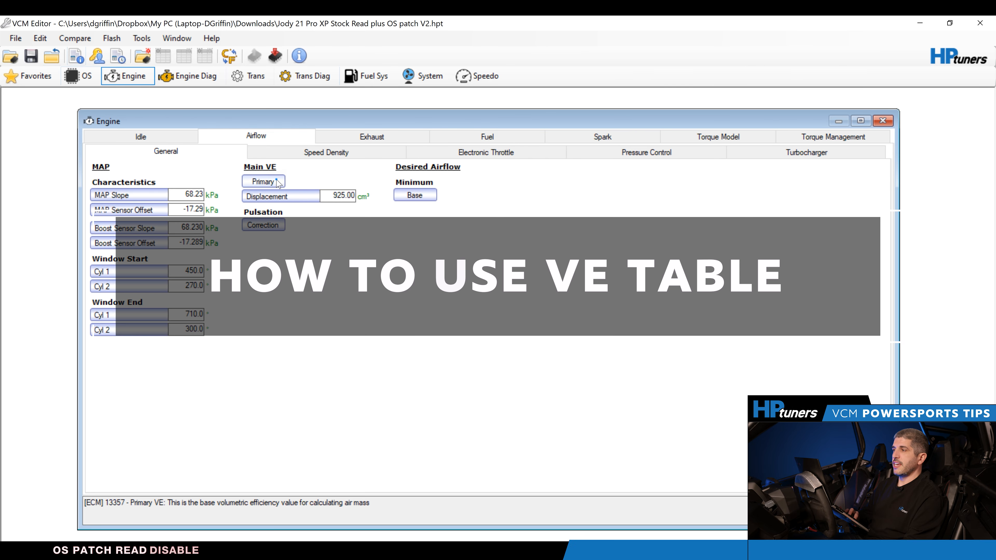
left_click(263, 181)
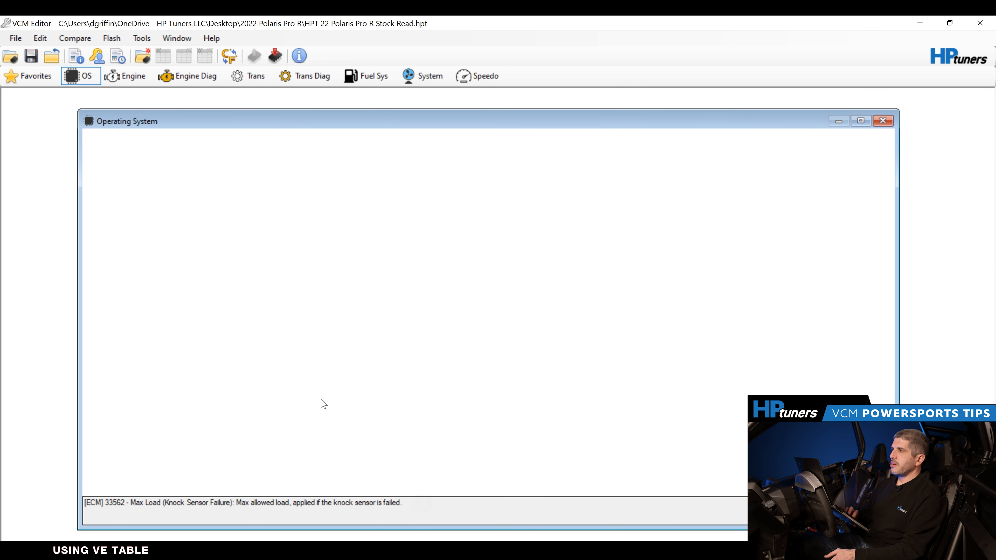
mouse_move(92, 143)
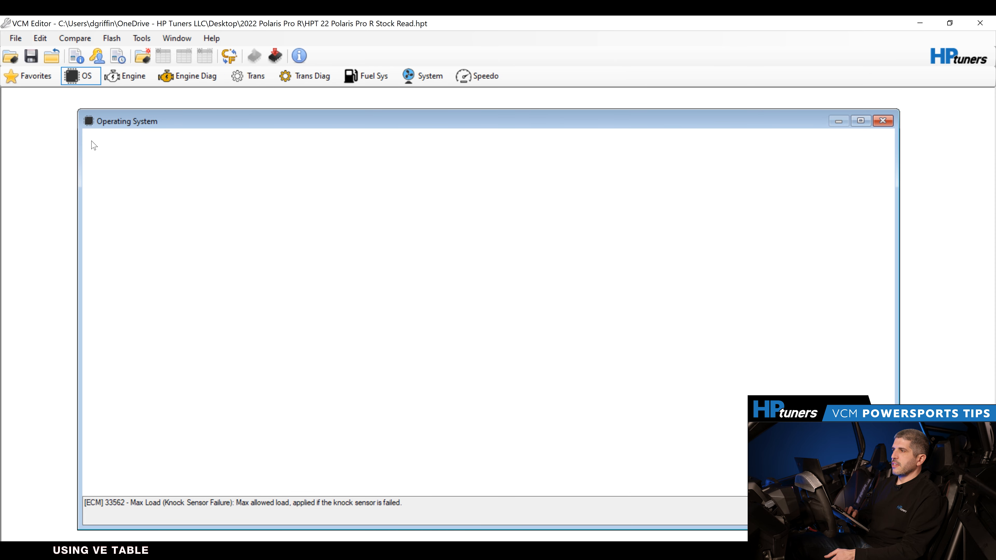
Show Engine > Airflow > General and bring up the Primary VE table.
left_click(128, 75)
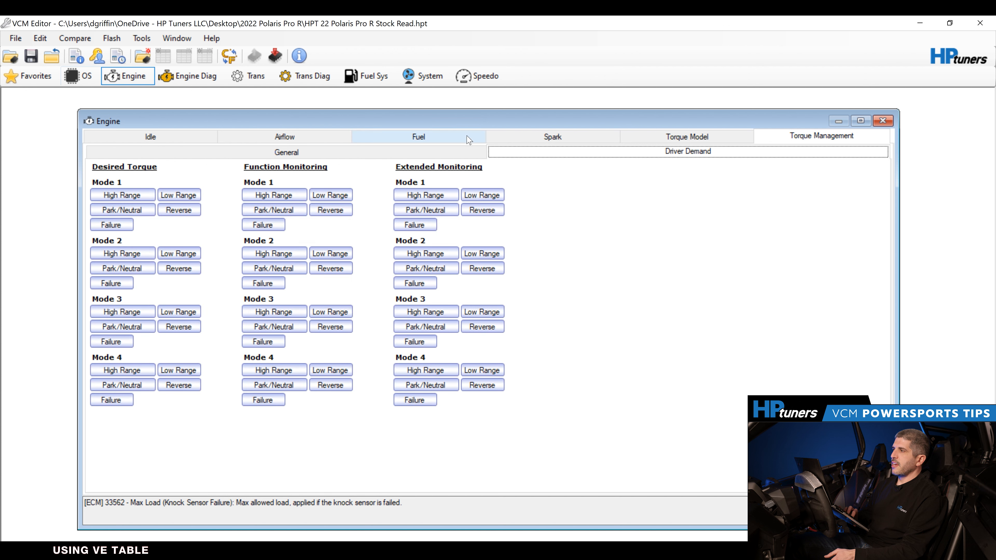
left_click(284, 137)
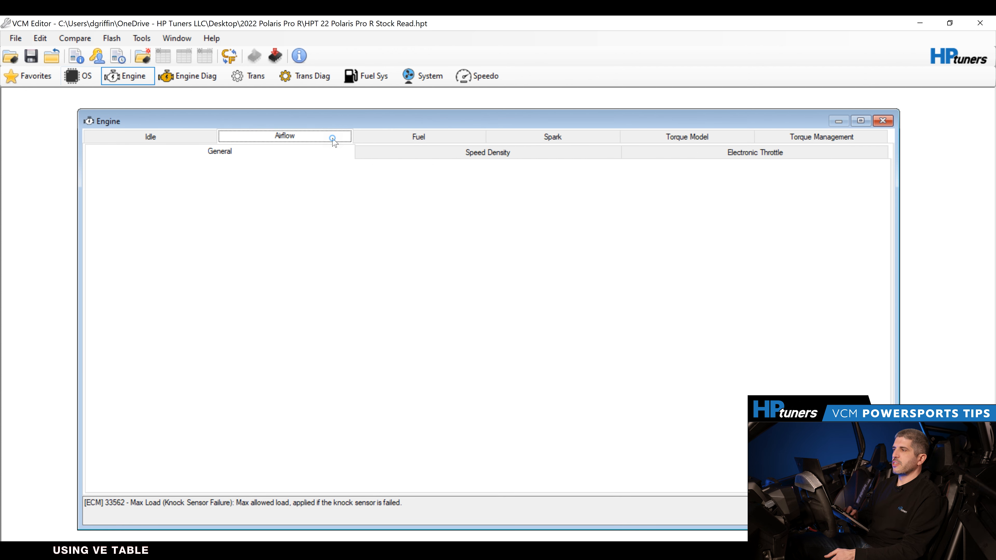
left_click(284, 136)
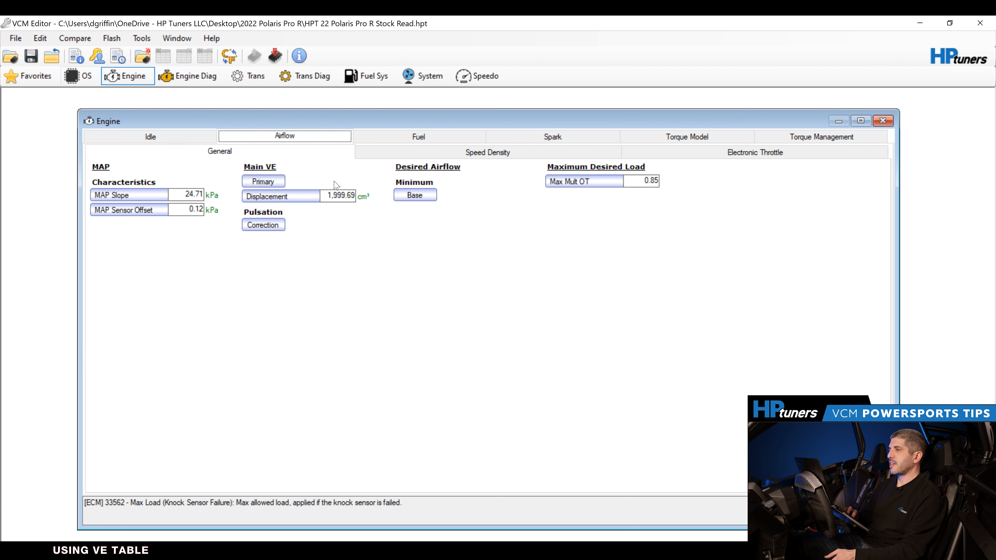
left_click(263, 181)
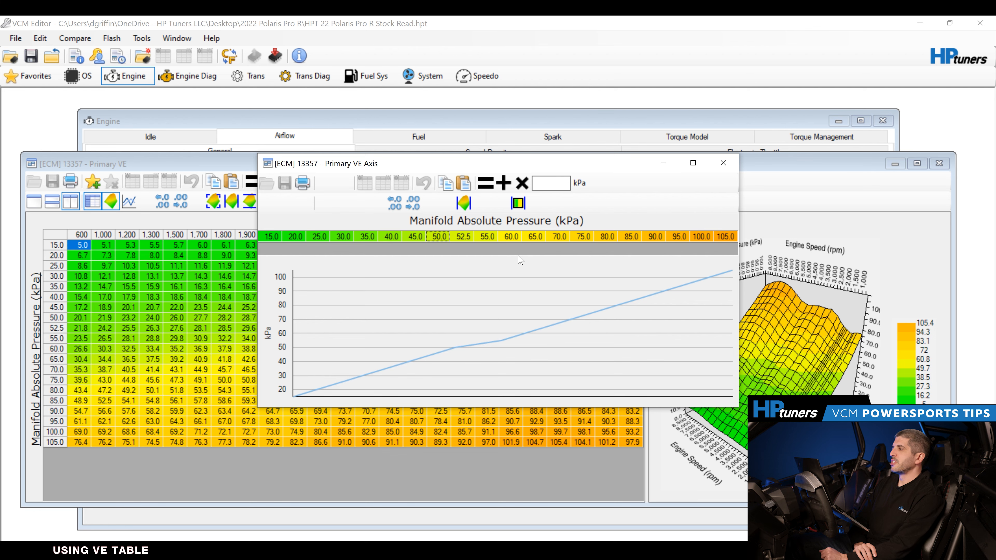
mouse_move(661, 181)
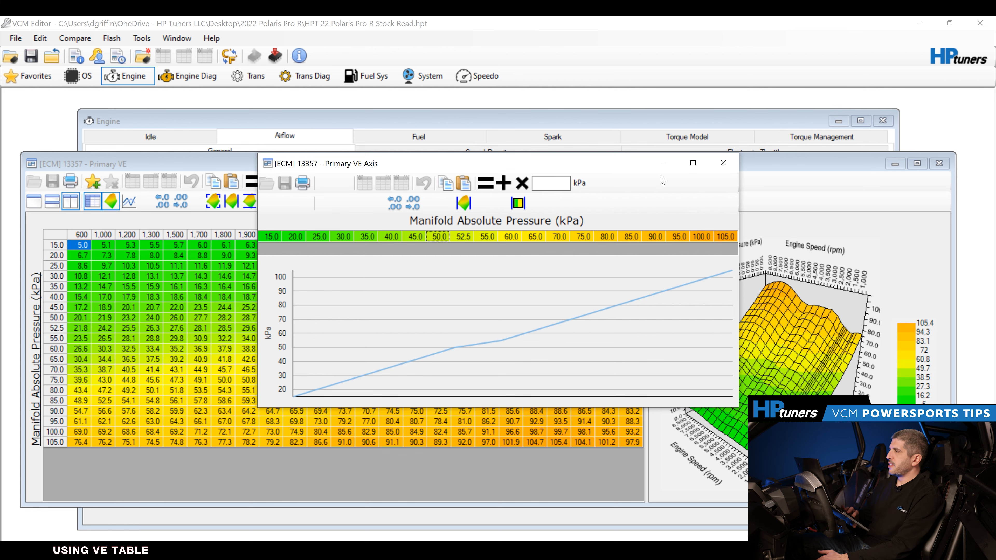
Close the VE MAP axis view and Primary VE table, then show the transmission settings.
left_click(723, 163)
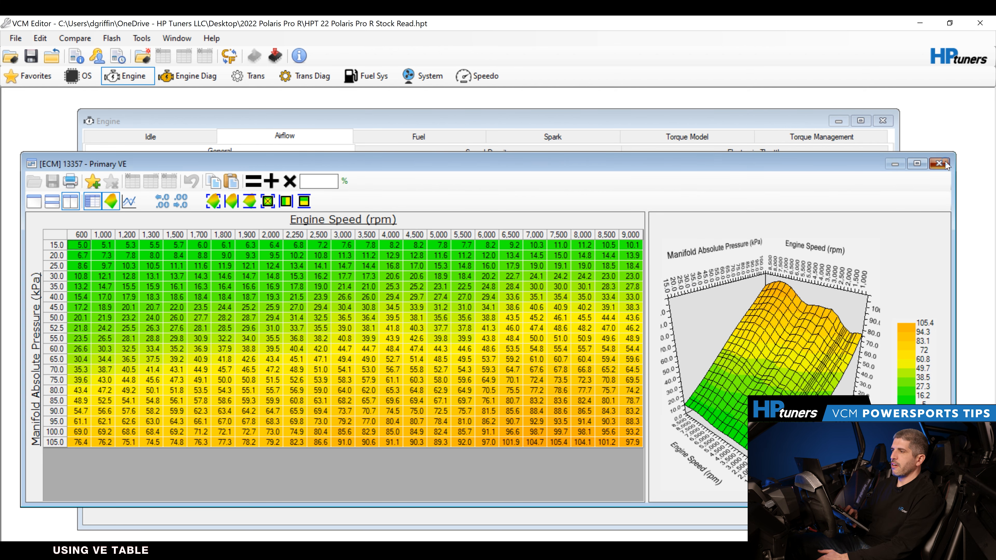
left_click(940, 163)
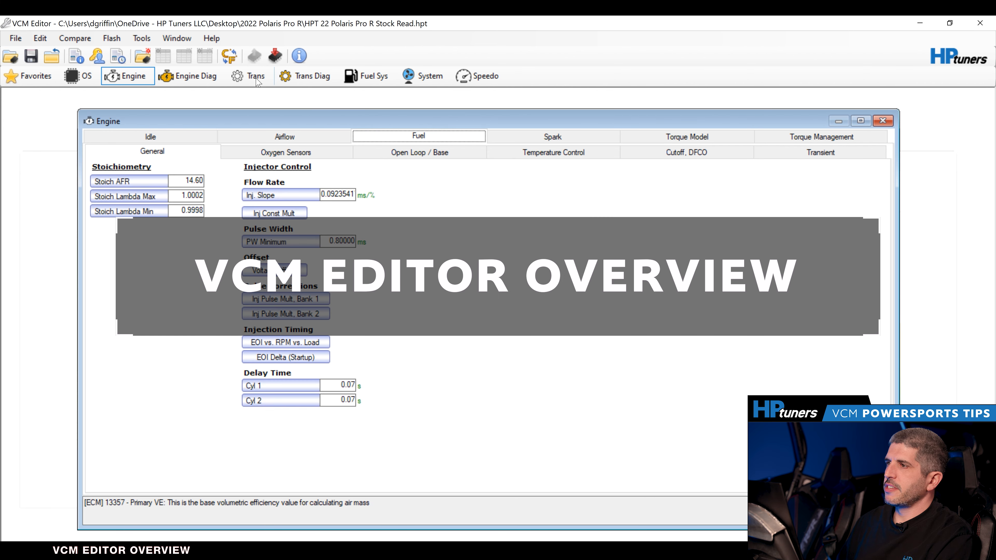
left_click(250, 76)
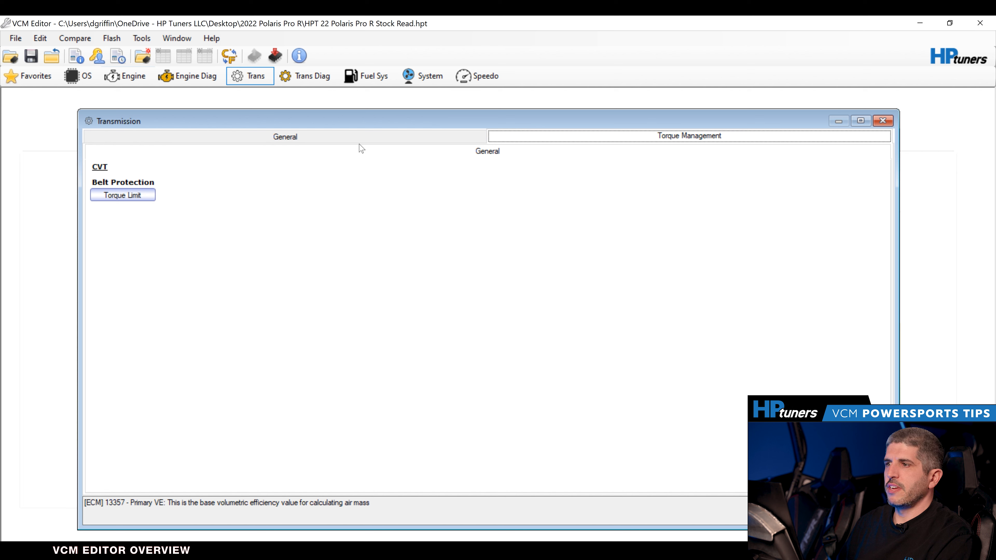
Check the CVT belt protection torque limit table, then show the general transmission rpm limits.
left_click(122, 194)
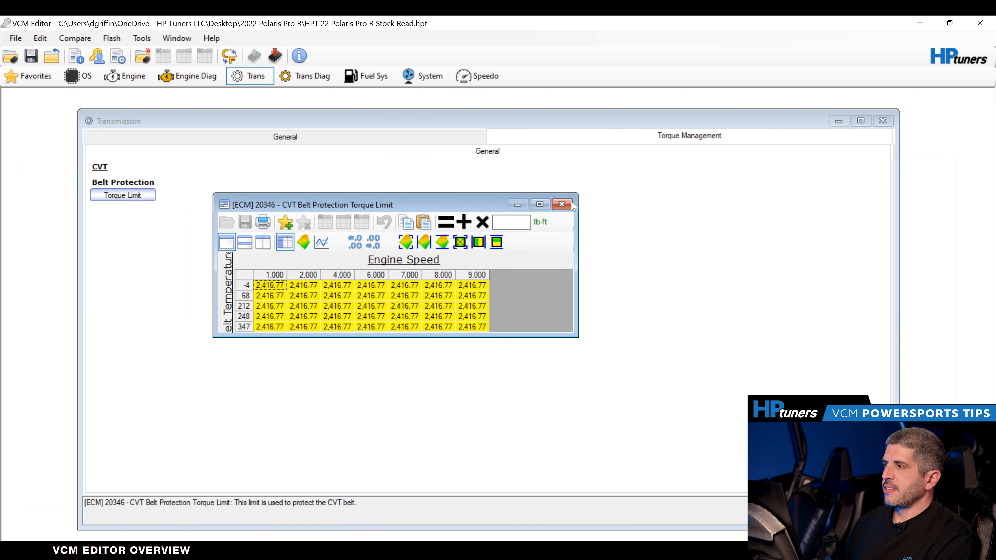
left_click(562, 205)
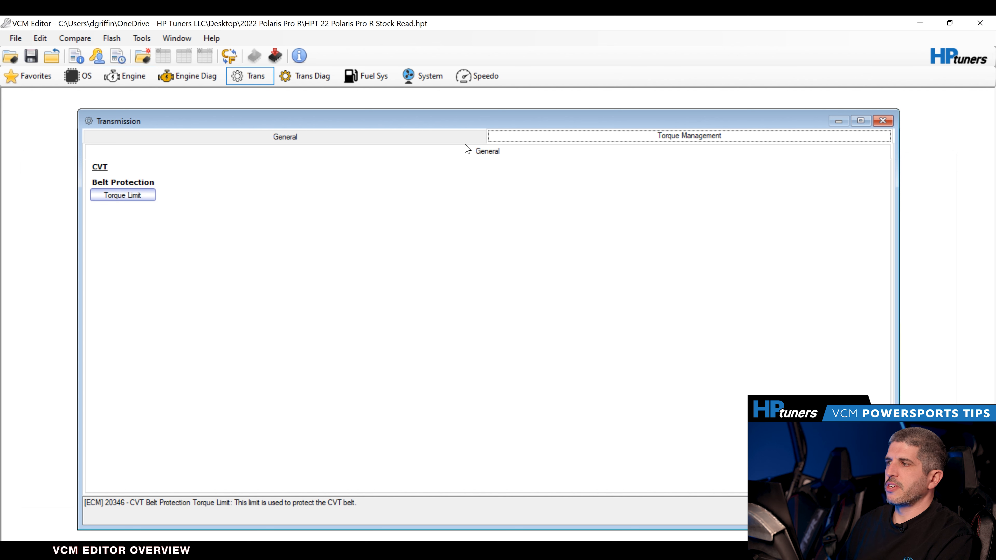
left_click(284, 136)
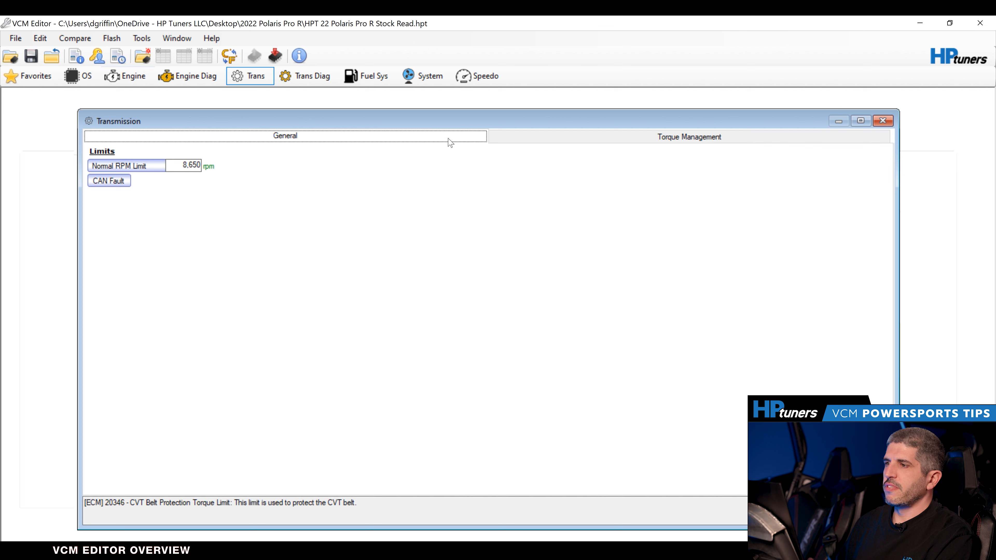
mouse_move(289, 123)
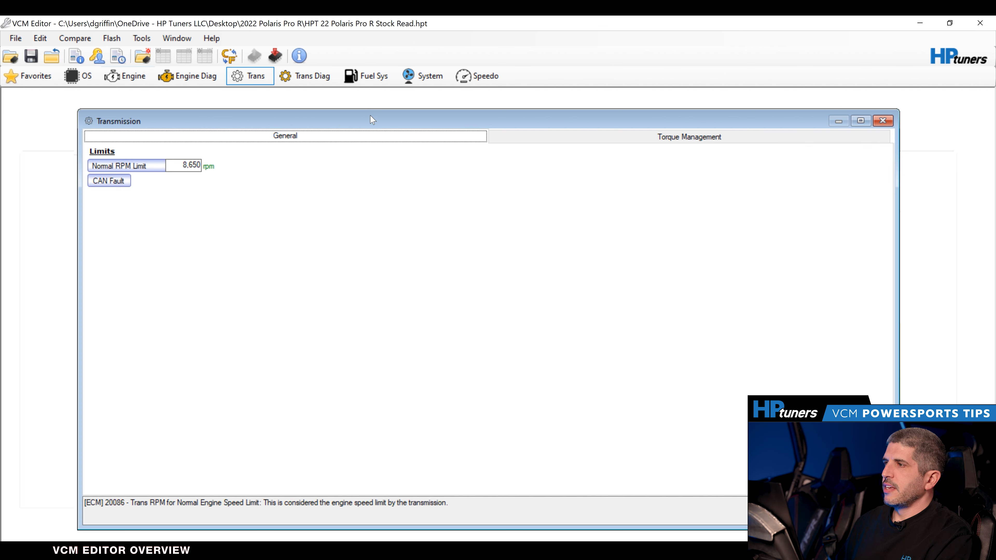
Review the speedometer limiter's Speed Limit vs. Gear table and close it.
left_click(128, 76)
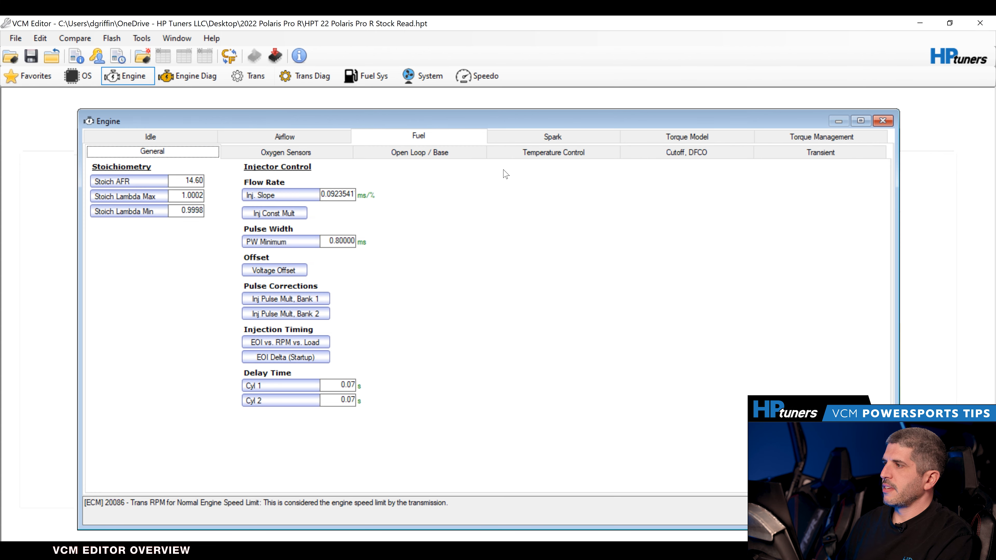
mouse_move(513, 92)
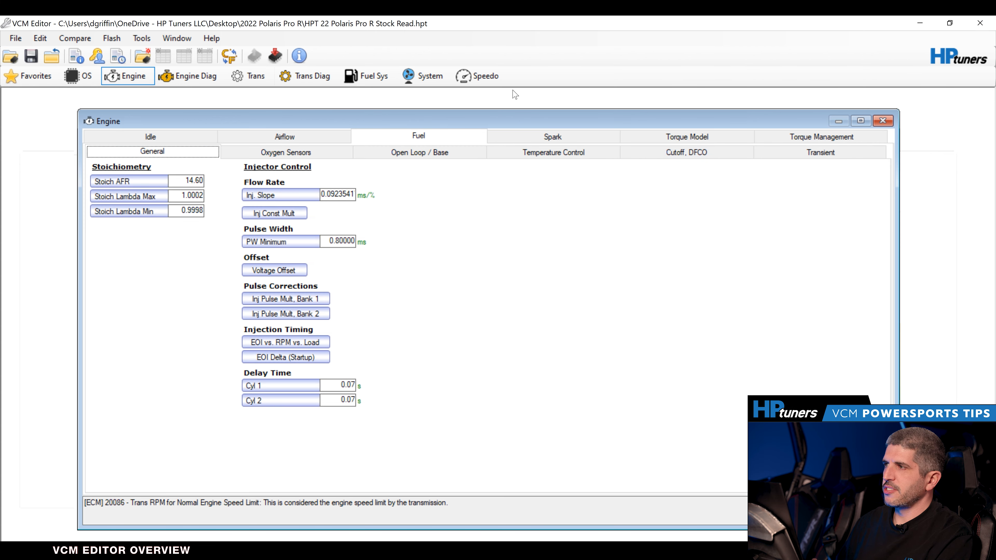
left_click(482, 76)
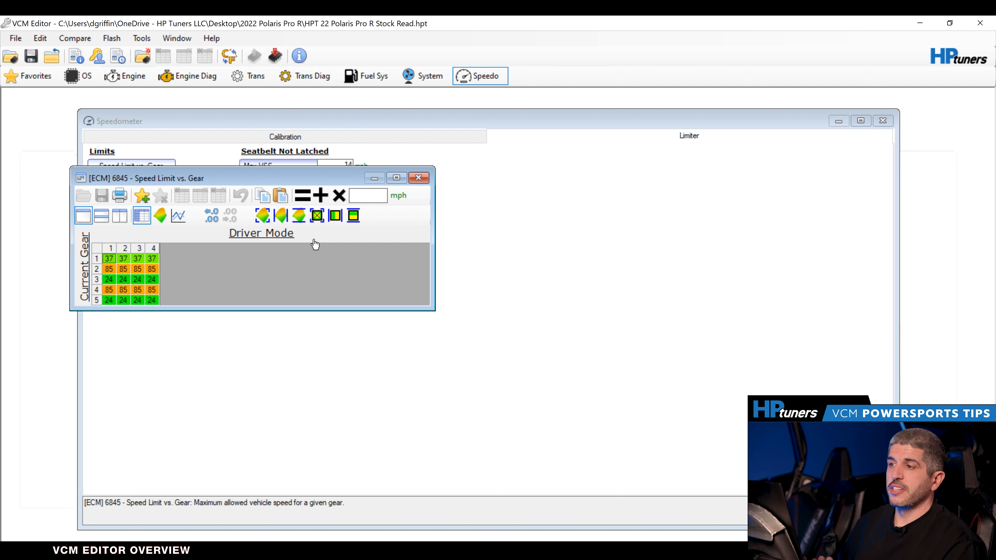
mouse_move(238, 250)
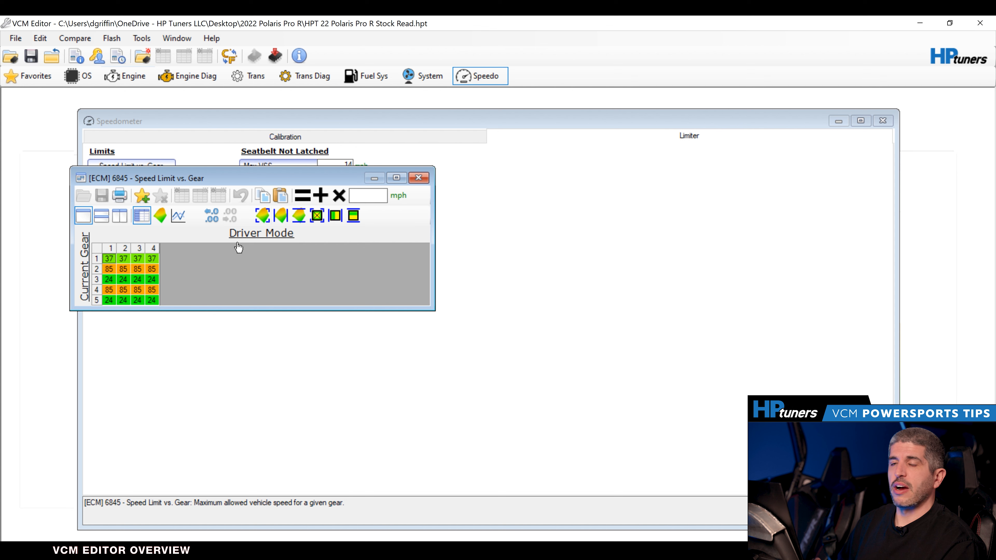
mouse_move(343, 236)
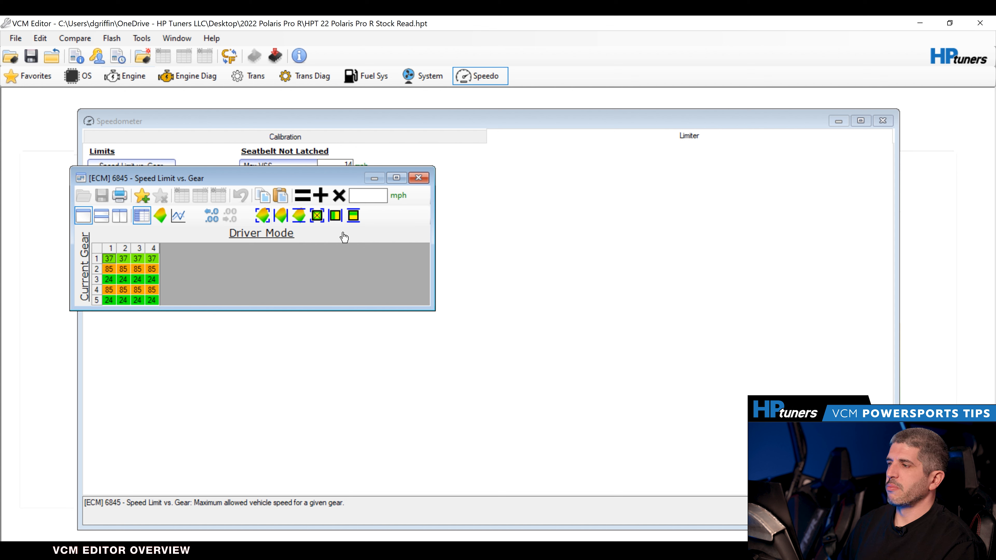
left_click(419, 177)
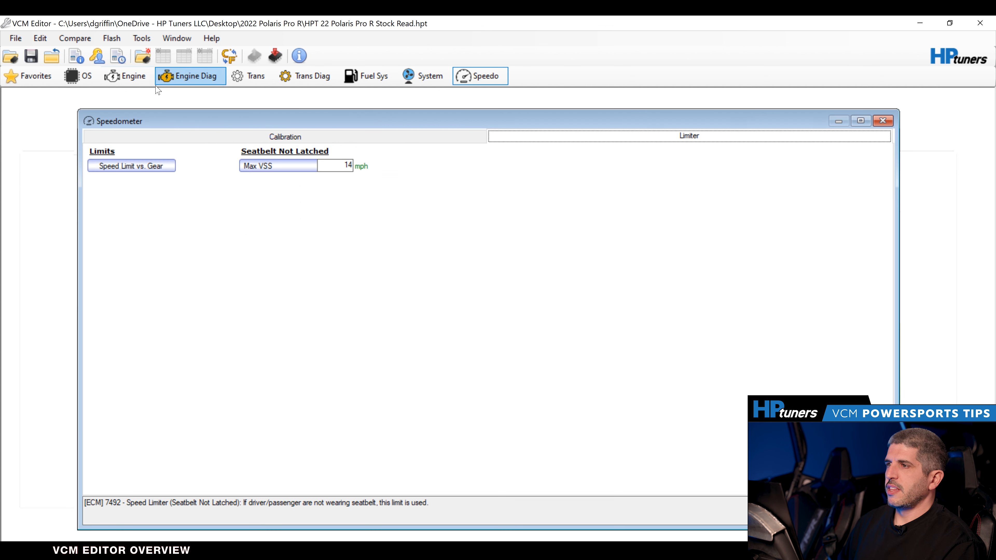
Scroll through the engine fuel cutoff and DFCO rpm limits, then show the spark advance settings.
left_click(127, 76)
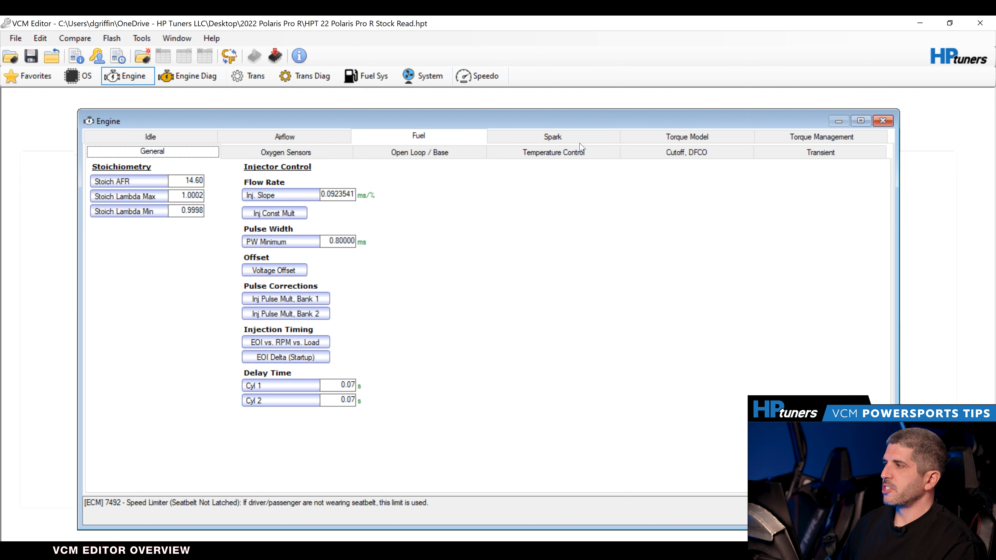
left_click(687, 151)
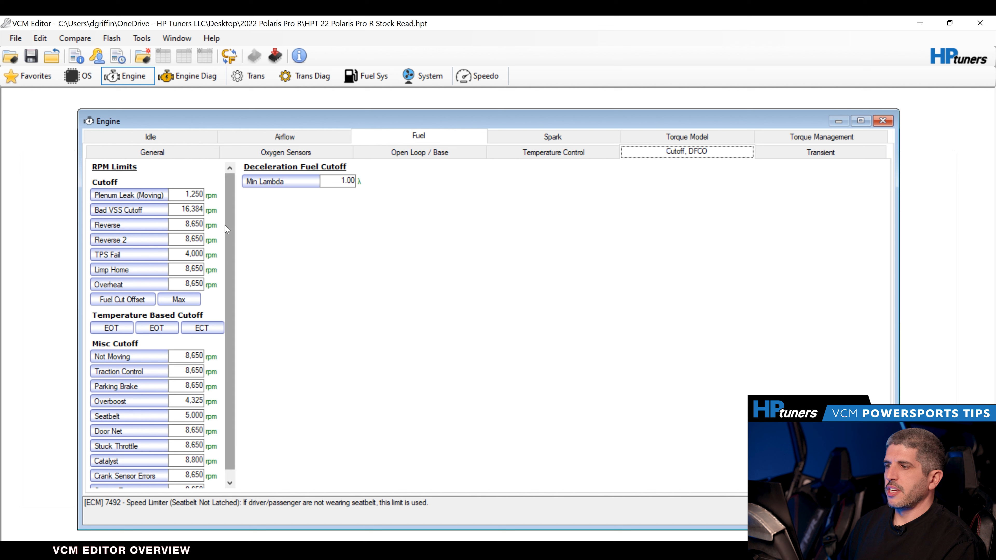
scroll("down", 3)
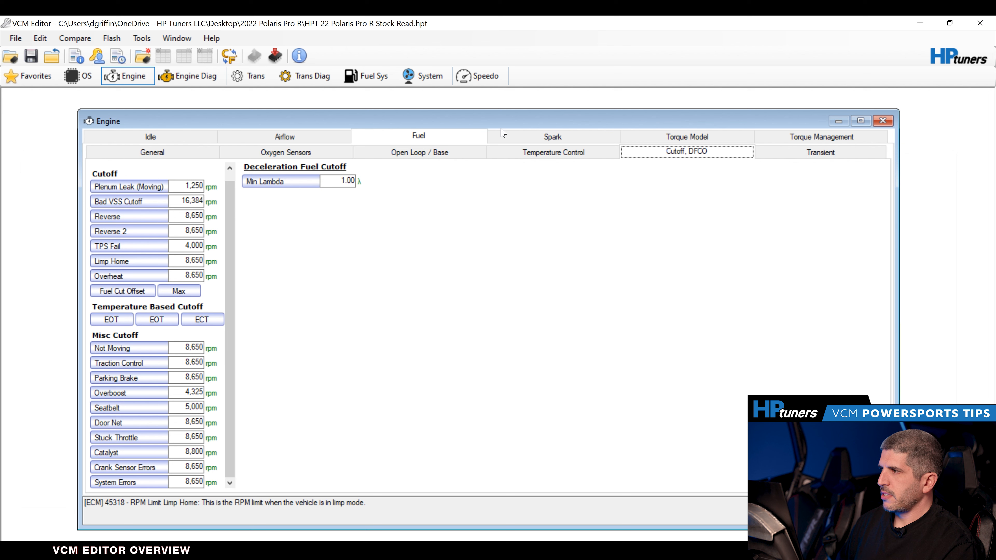
left_click(552, 136)
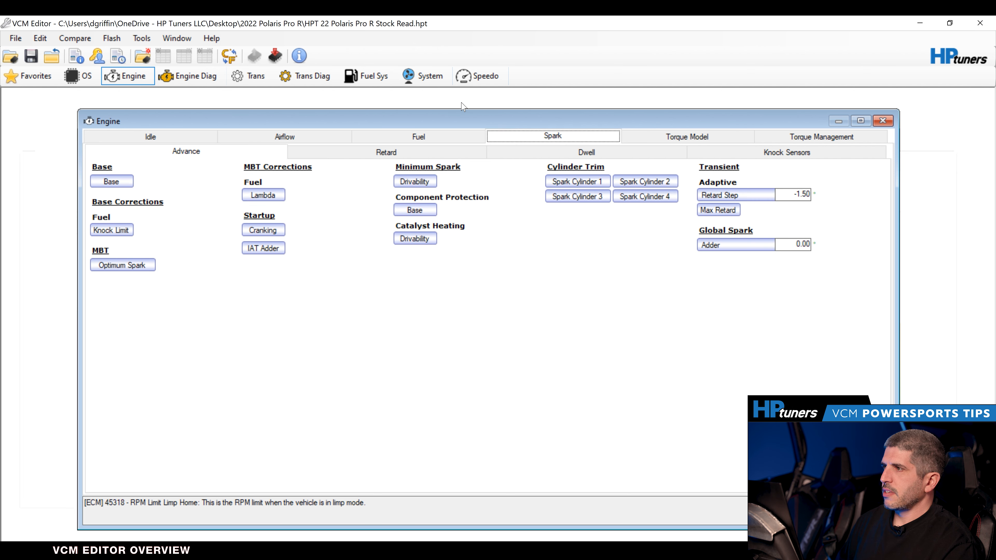
Browse the system fan, spark retard, airflow and idle rpm settings of the Pro R stock read.
left_click(422, 75)
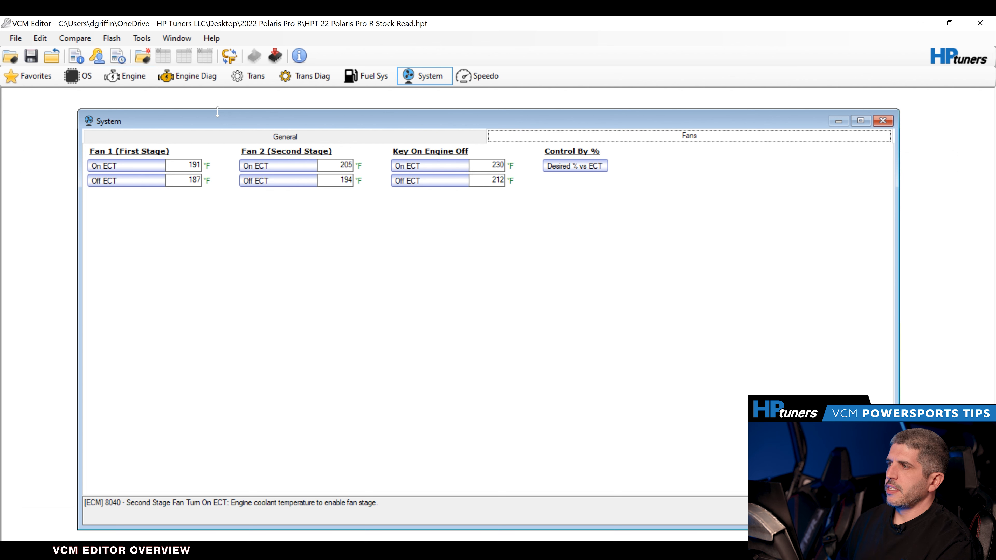
left_click(127, 76)
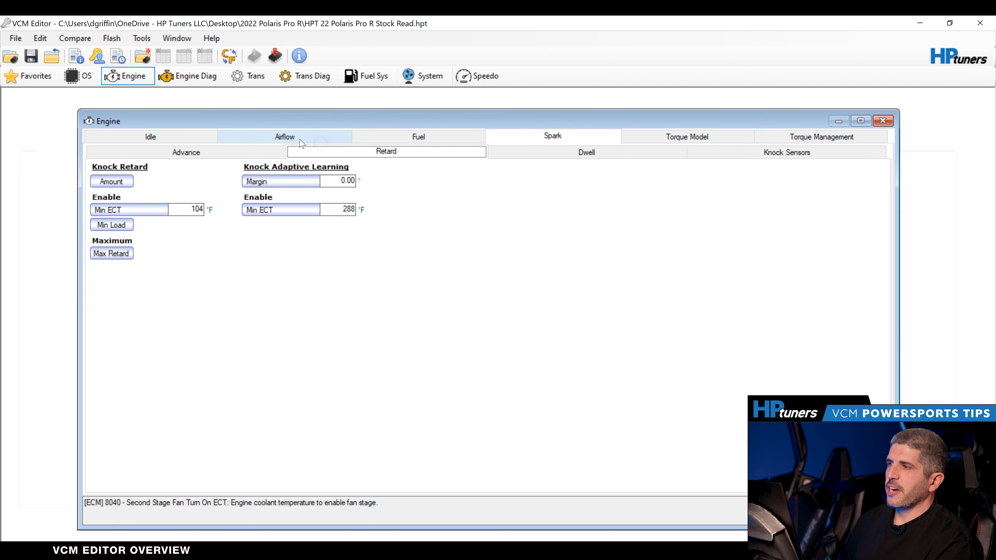
left_click(284, 136)
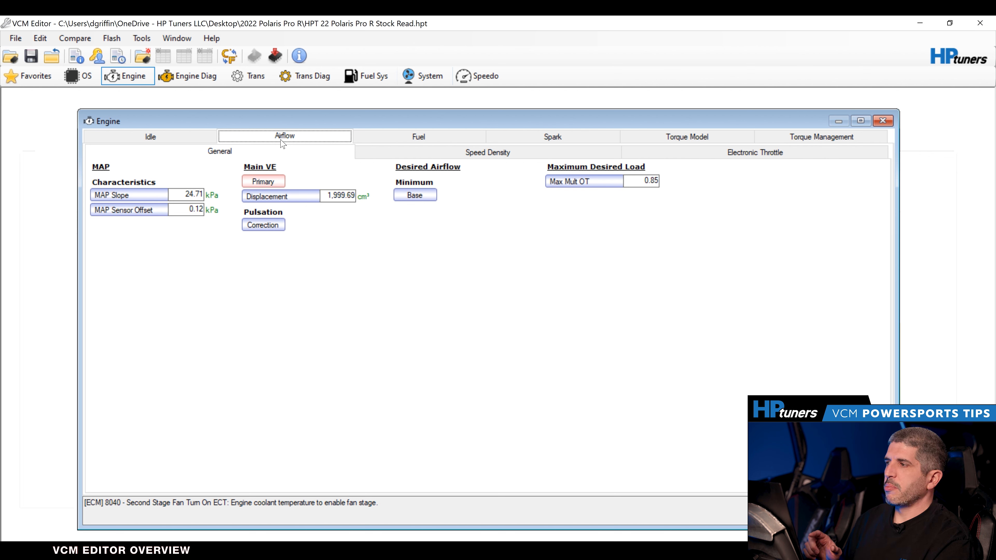
left_click(150, 136)
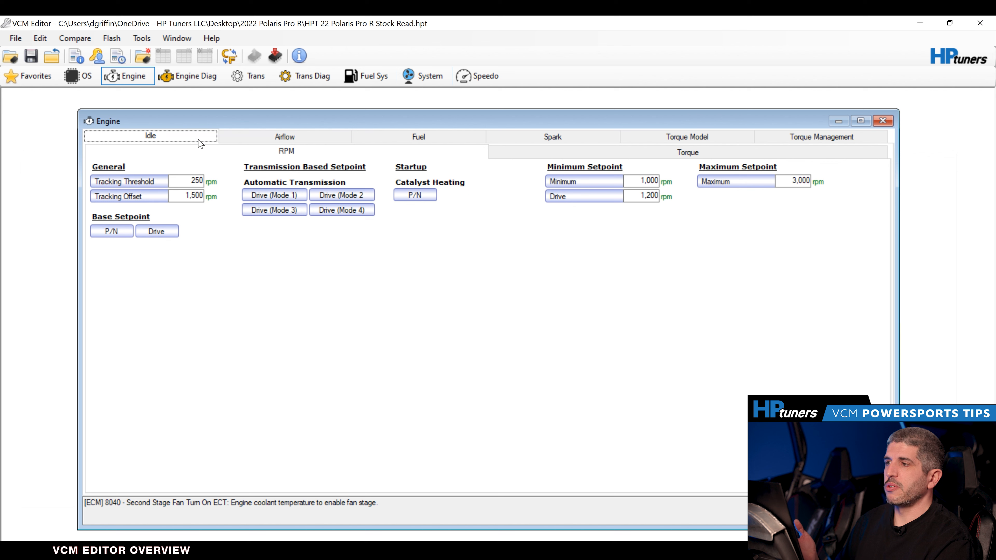
mouse_move(268, 142)
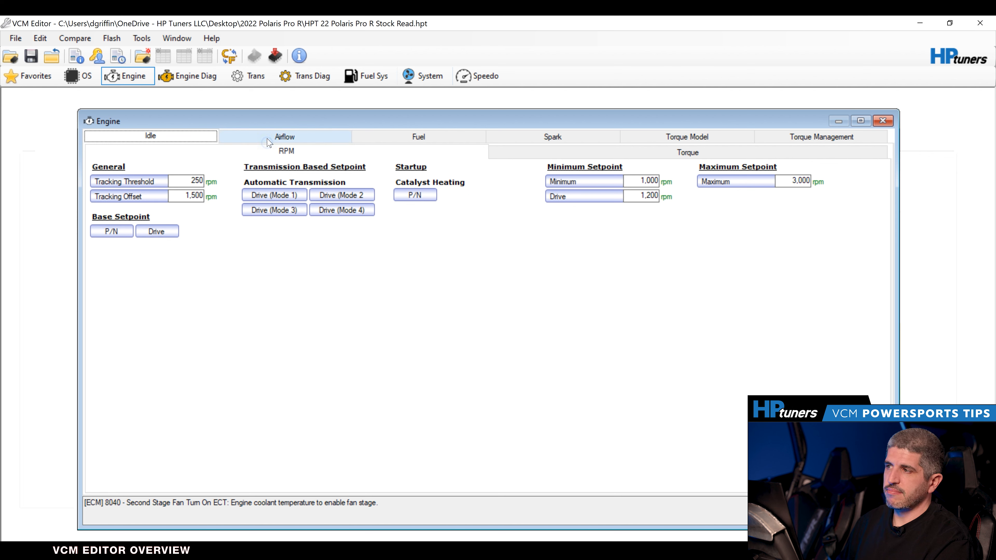
Review the fuel stoichiometry and injector settings against spark retard, ending on airflow.
left_click(419, 136)
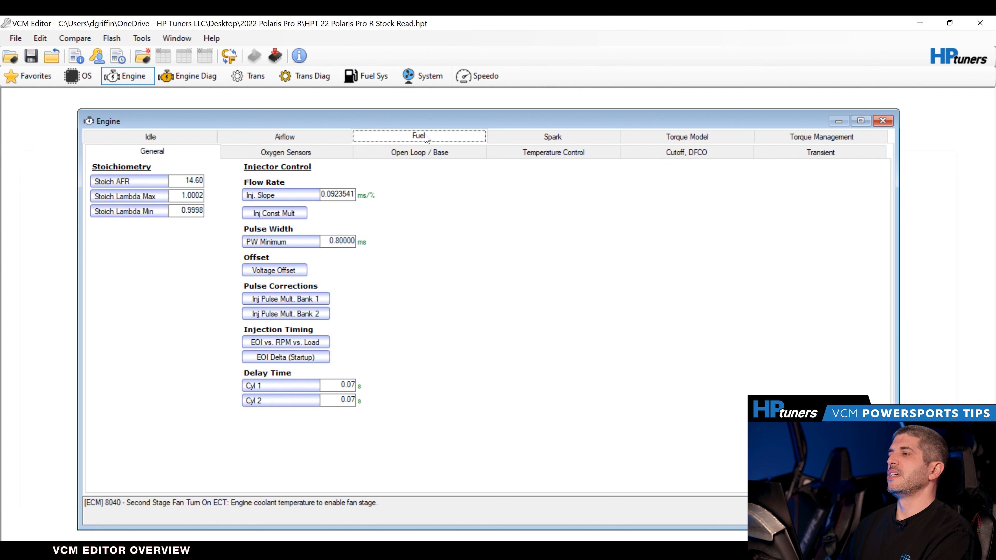
left_click(553, 137)
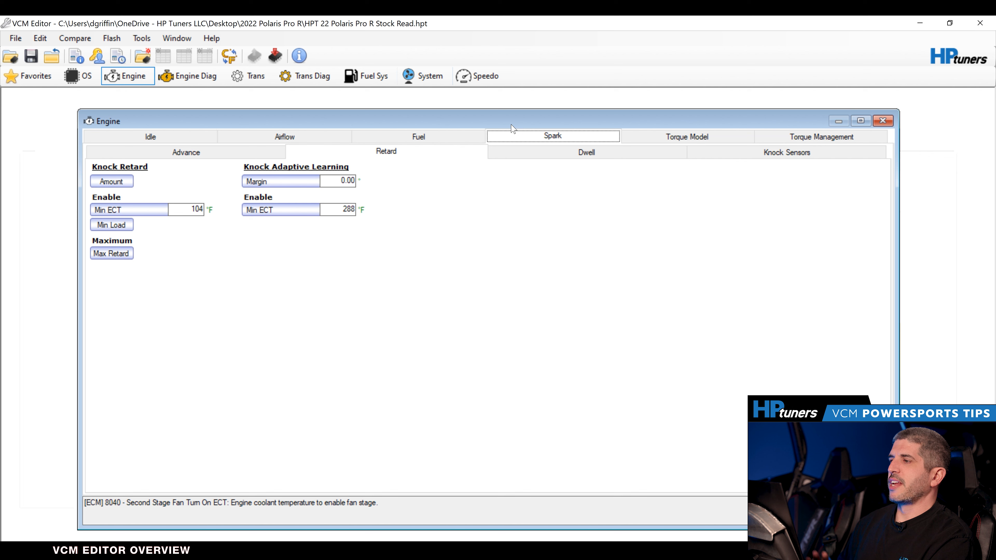
left_click(419, 136)
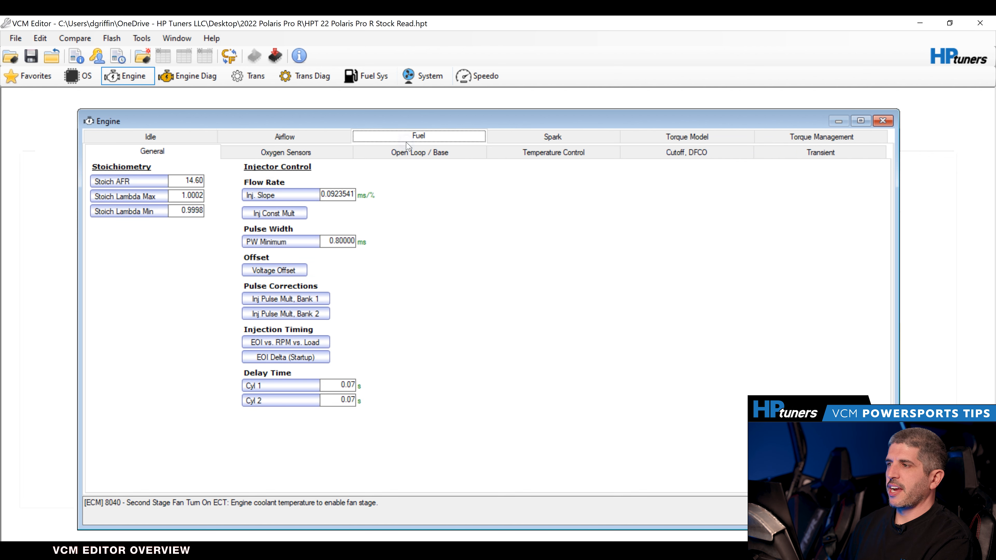
mouse_move(435, 161)
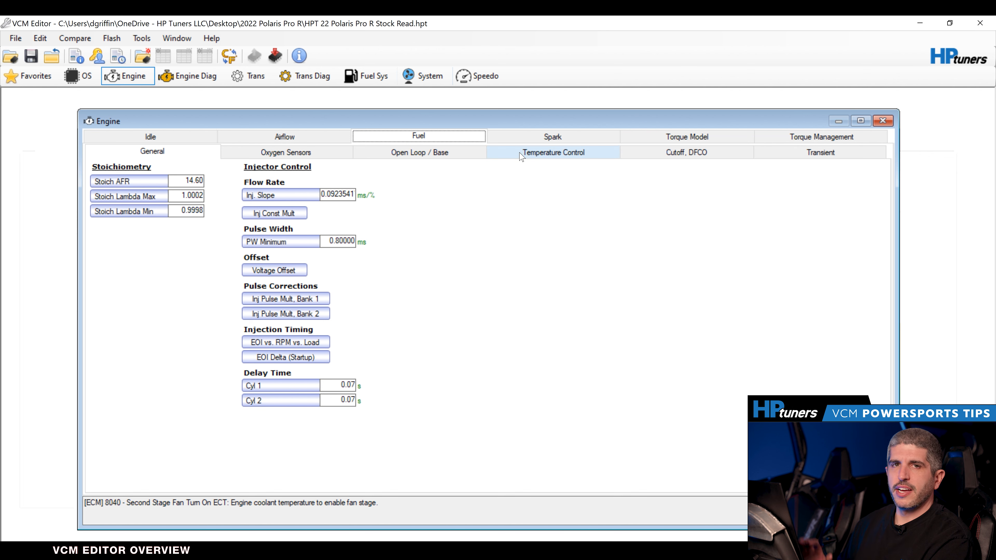
mouse_move(516, 145)
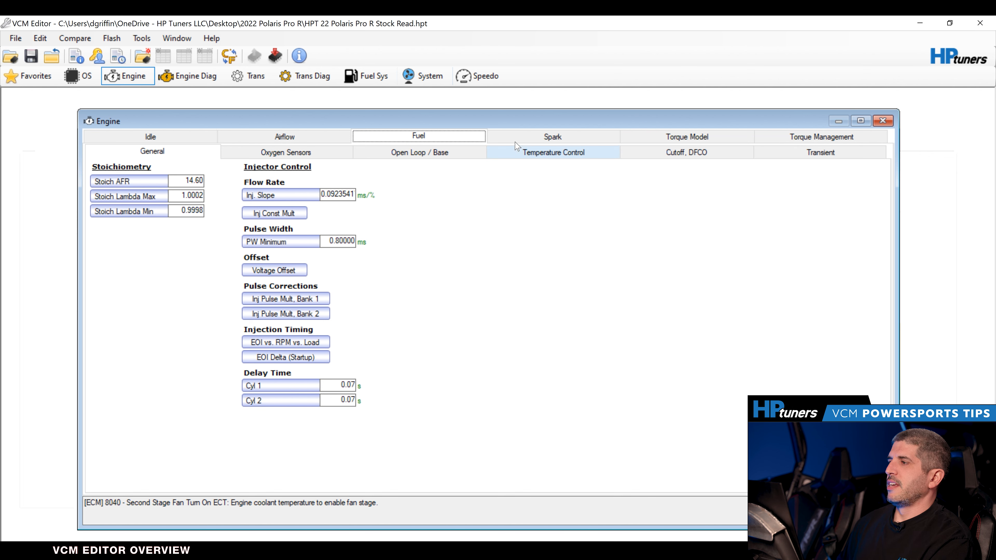
left_click(551, 137)
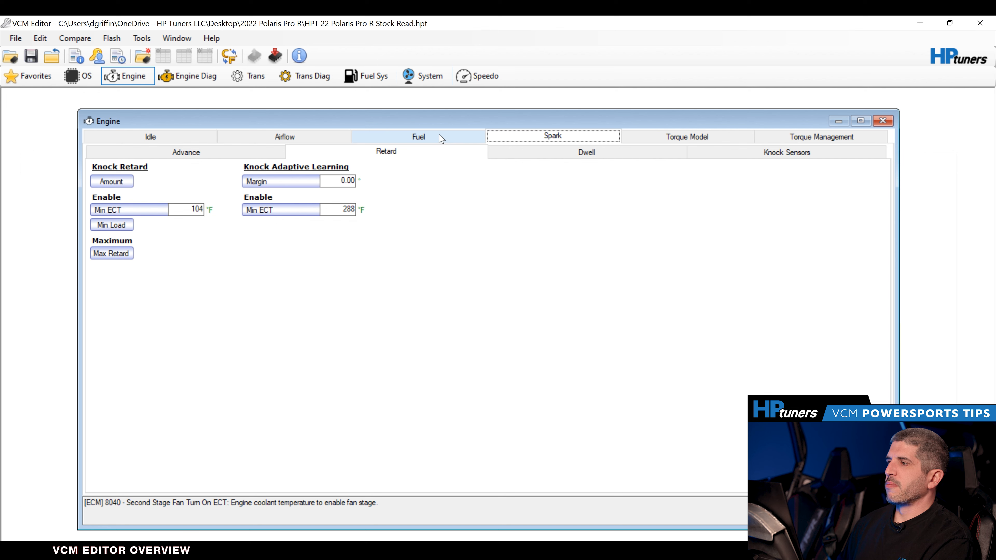
left_click(419, 137)
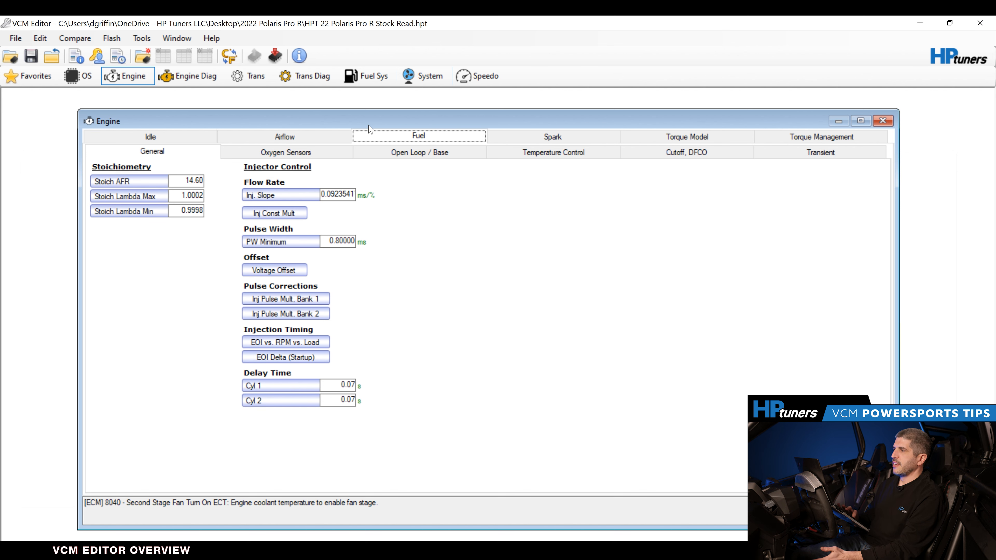
left_click(285, 136)
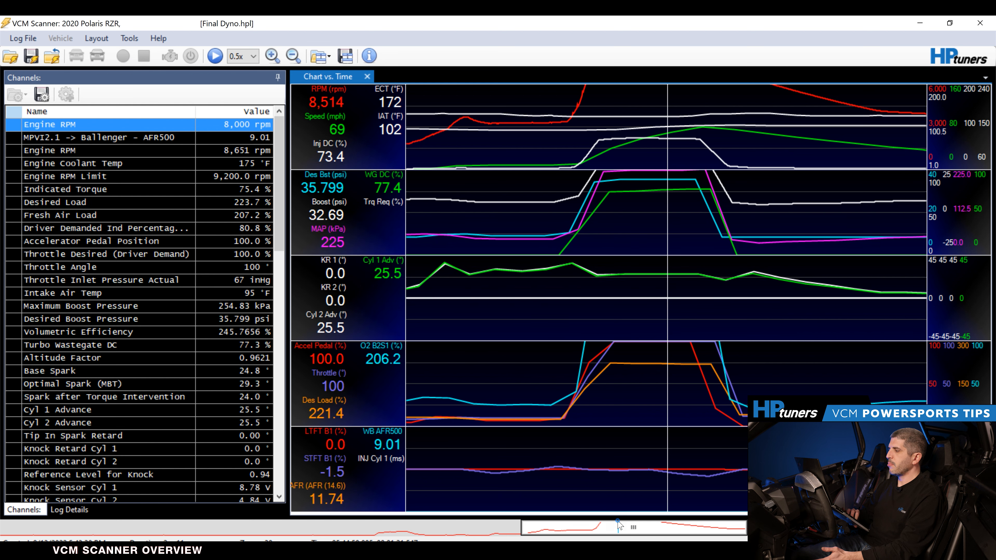
Move the chart marker through the boost pull and scroll the Channels list for MAP and spark values.
left_click_drag(620, 526, 597, 526)
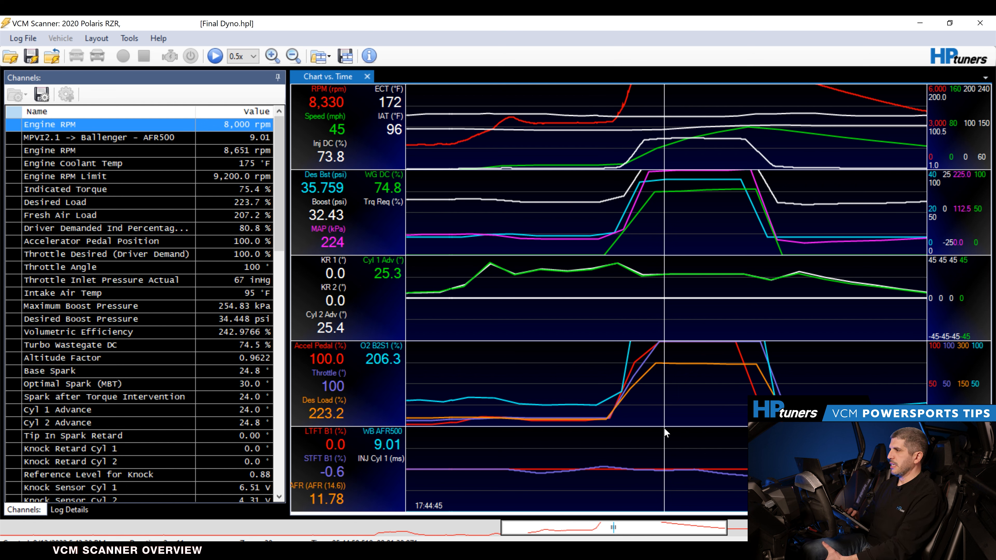
mouse_move(355, 249)
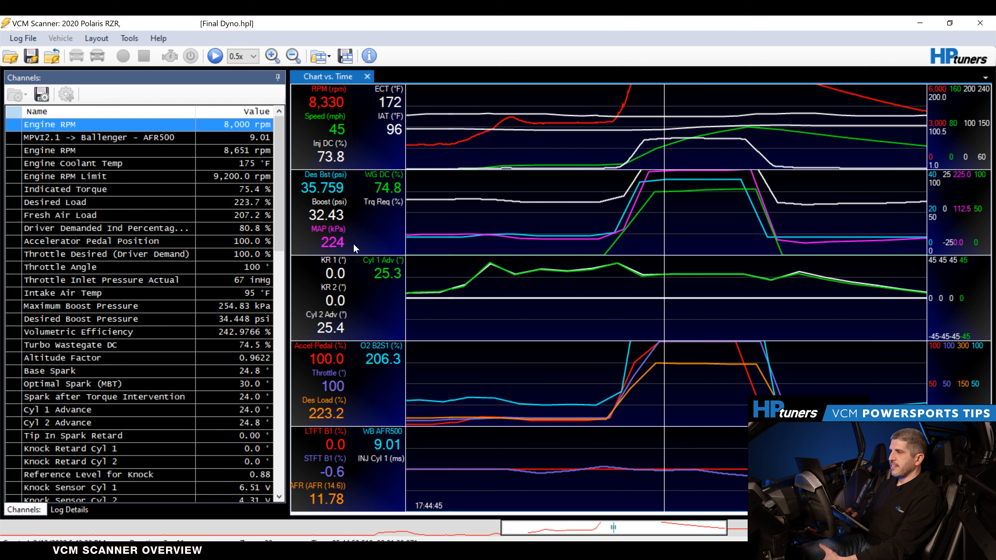
mouse_move(406, 286)
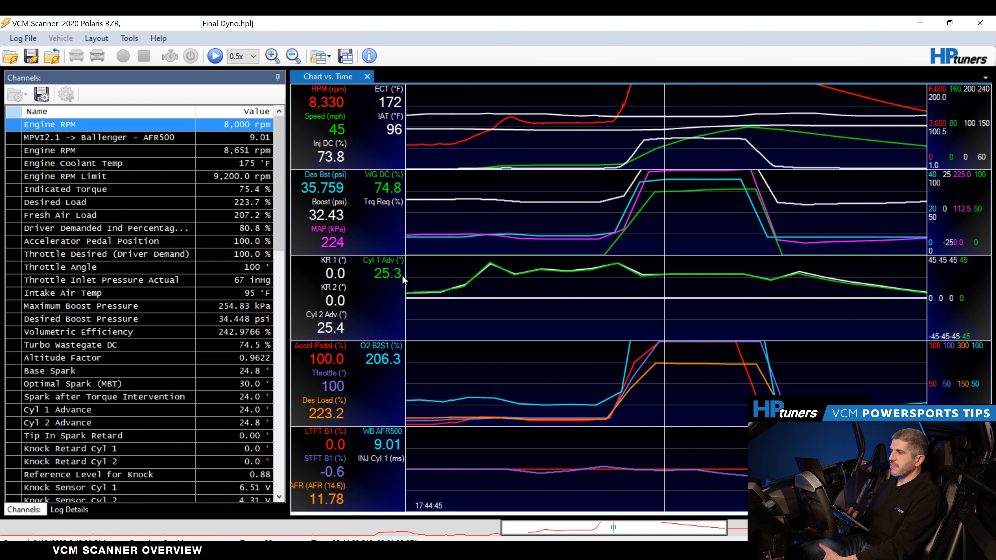
mouse_move(505, 298)
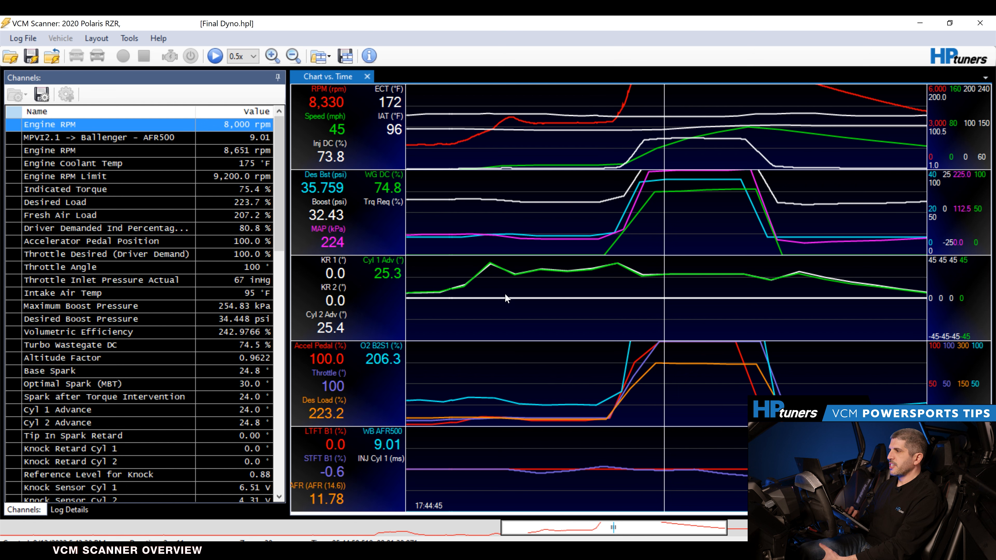
mouse_move(447, 228)
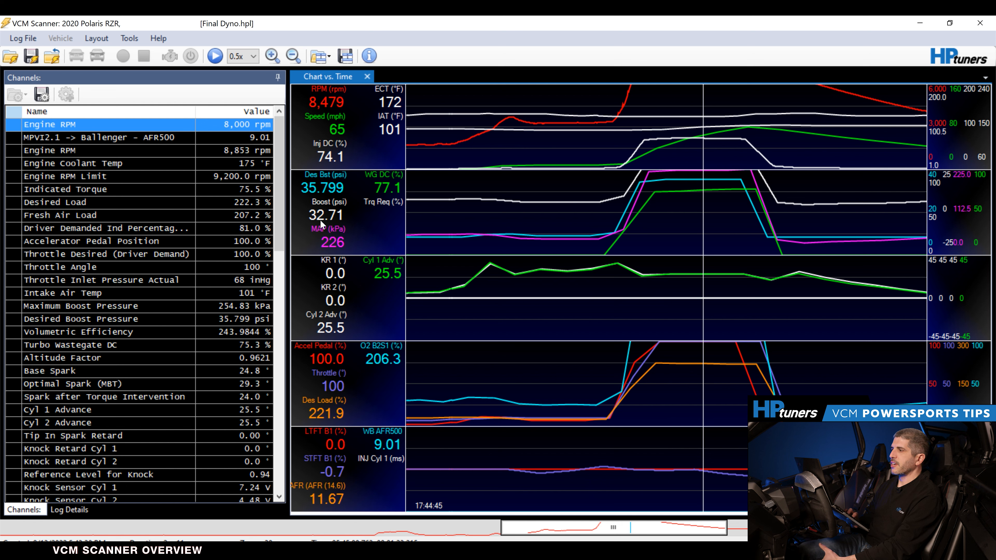
mouse_move(671, 307)
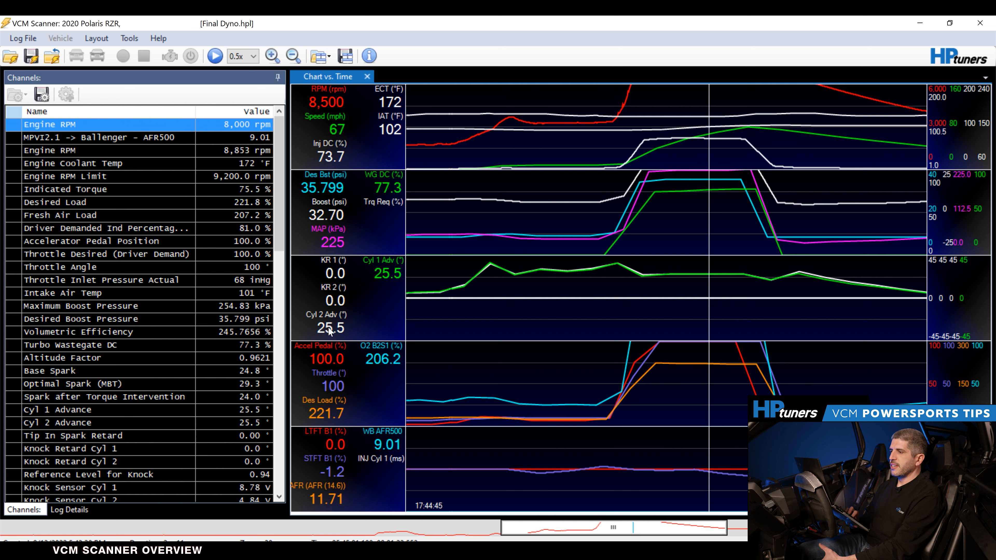
scroll("down", 3)
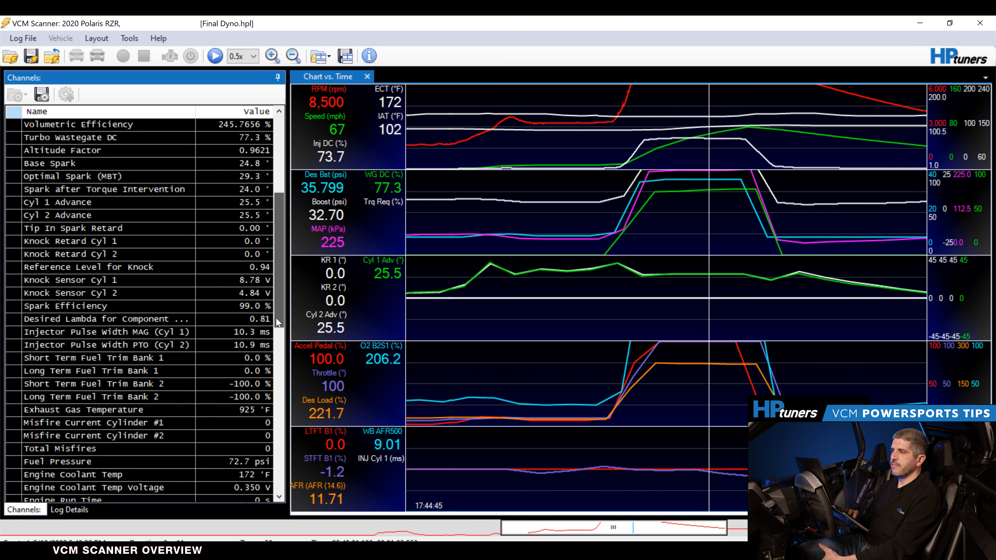
scroll("down", 3)
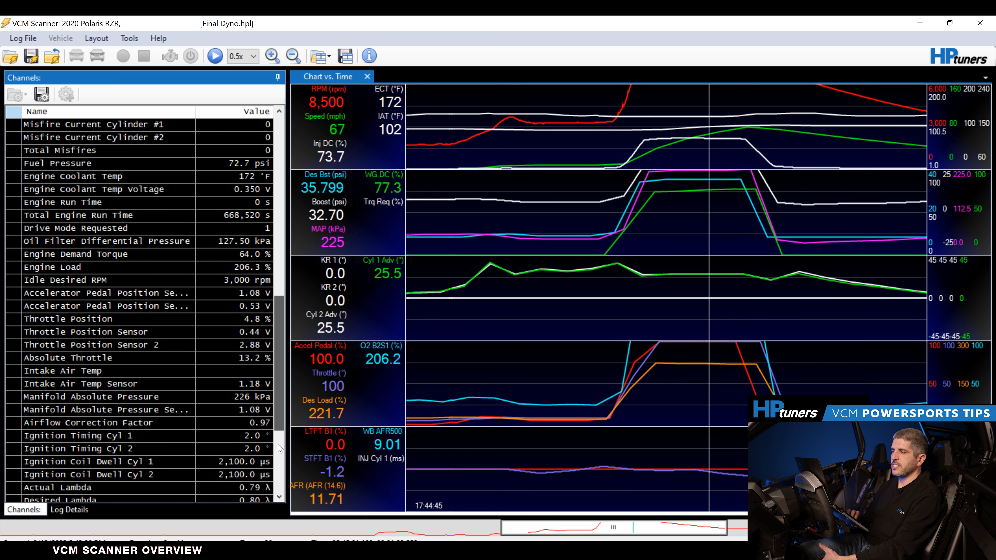
scroll("down", 3)
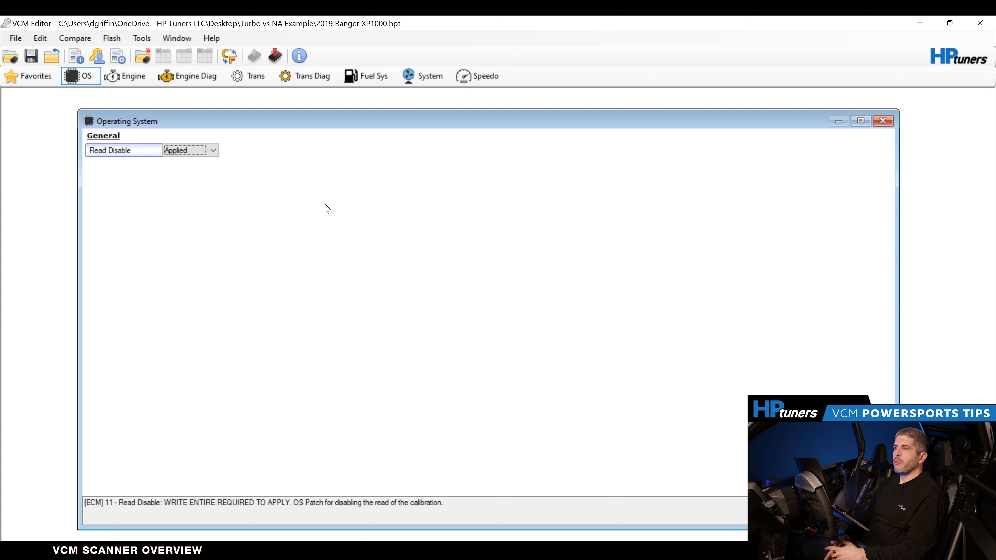
mouse_move(270, 157)
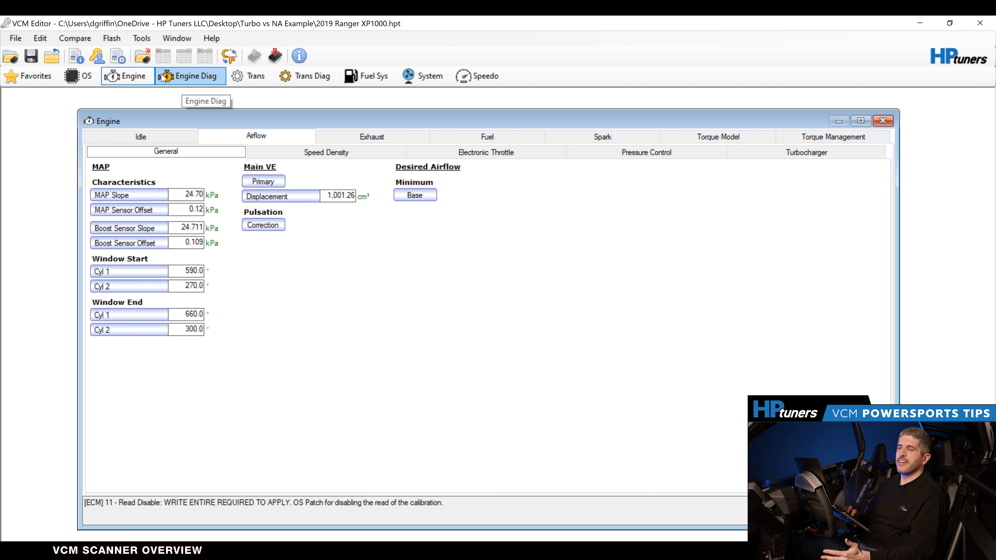
Show the Ranger XP1000 Operating System window with Read Disable applied.
left_click(80, 76)
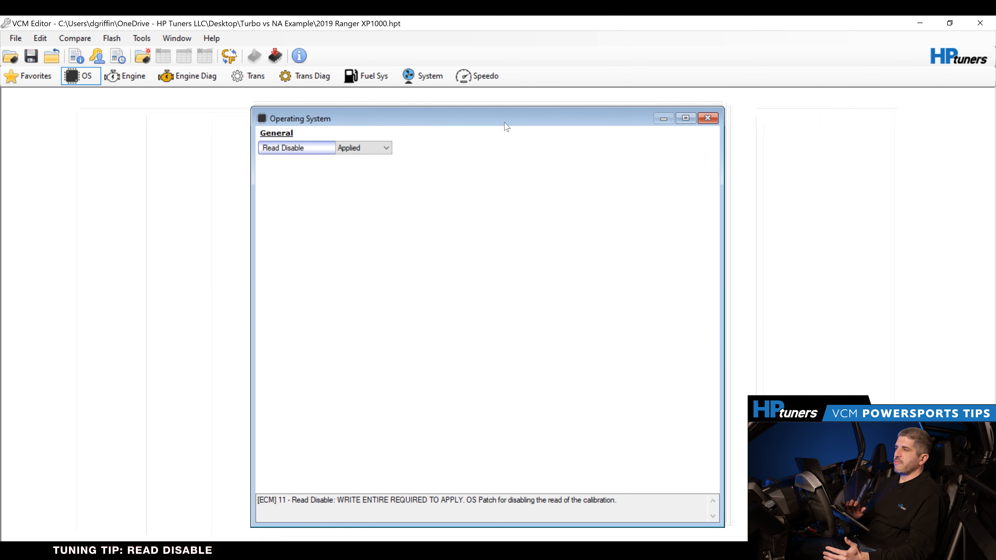
mouse_move(457, 528)
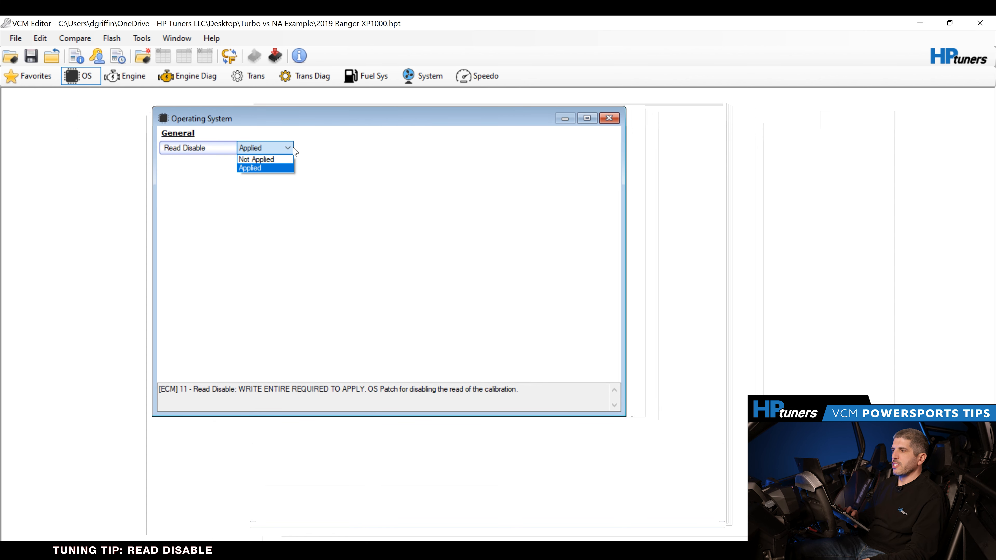
left_click(257, 159)
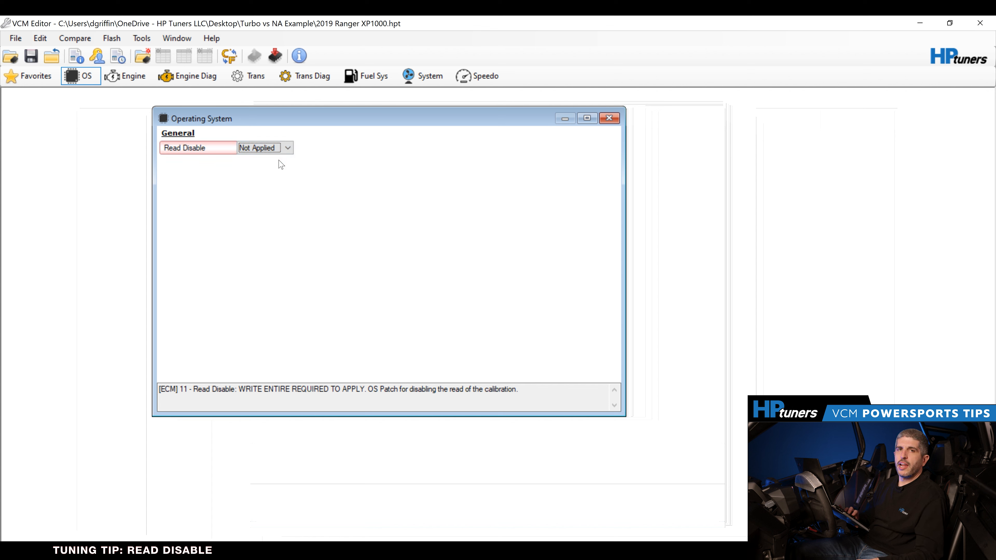
left_click(287, 148)
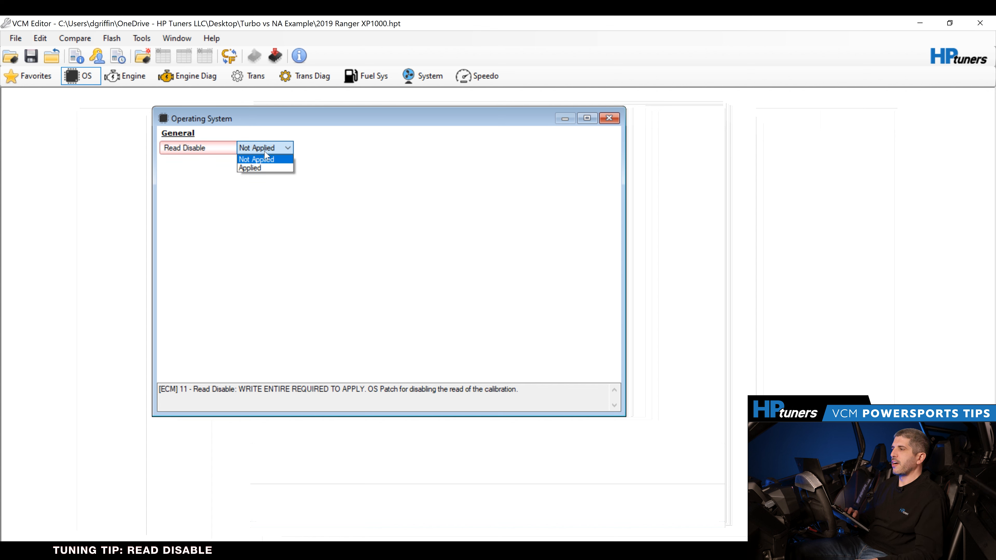
left_click(250, 168)
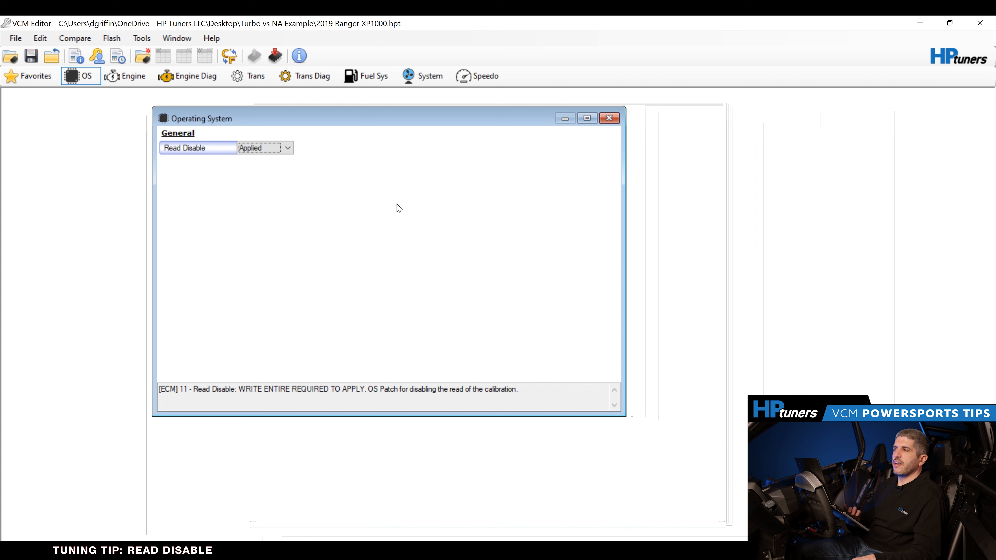
mouse_move(260, 177)
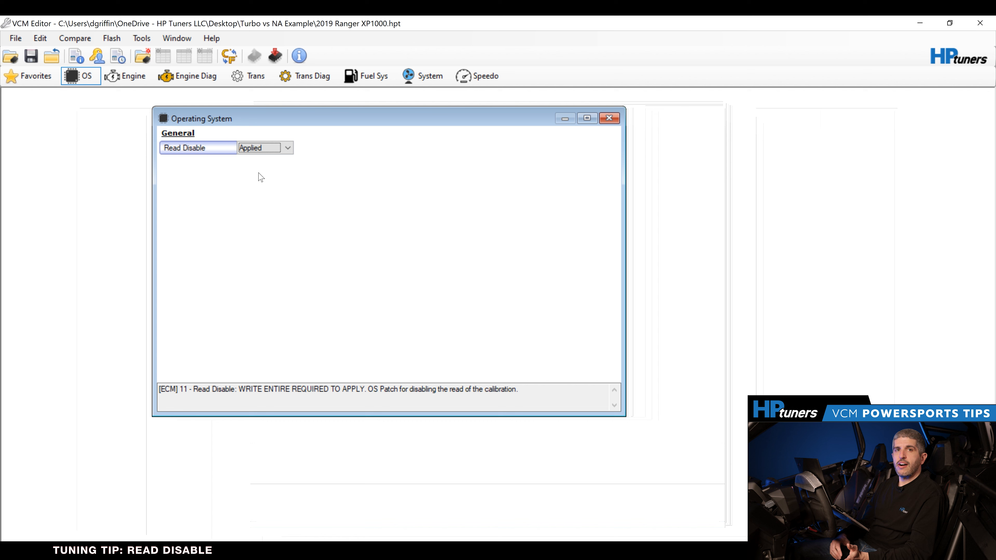
mouse_move(629, 132)
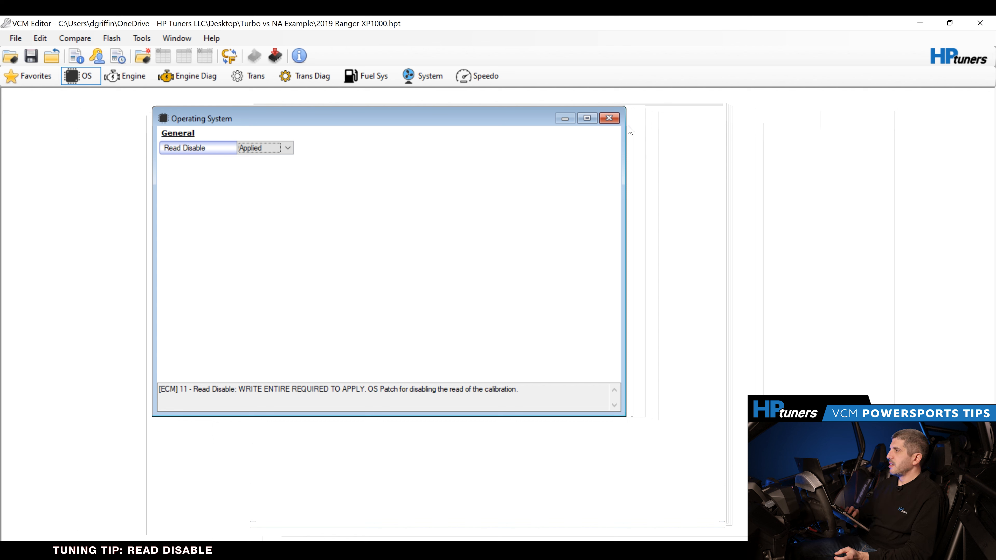
mouse_move(609, 125)
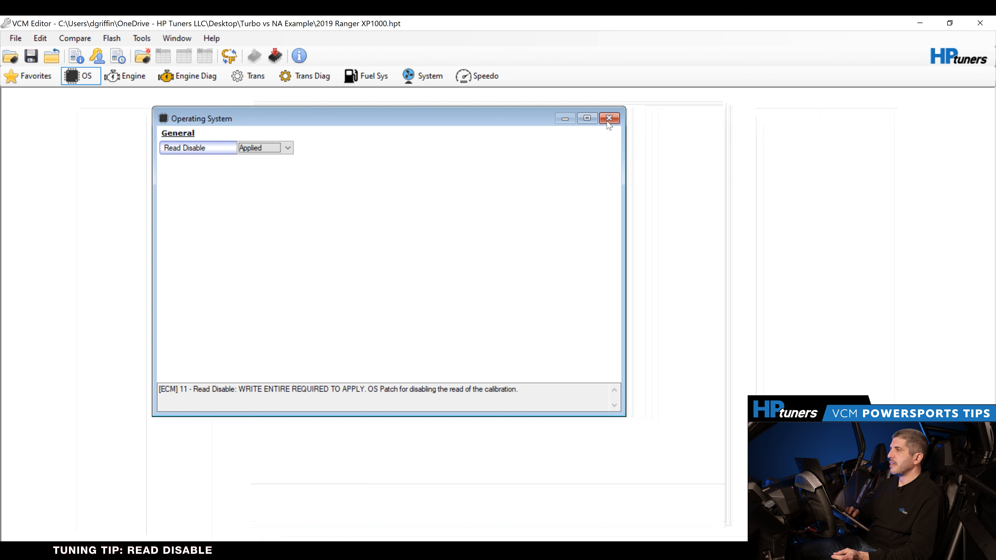
Close the Operating System window and load the 21 Pro XP OS patch .hpt tune.
left_click(609, 118)
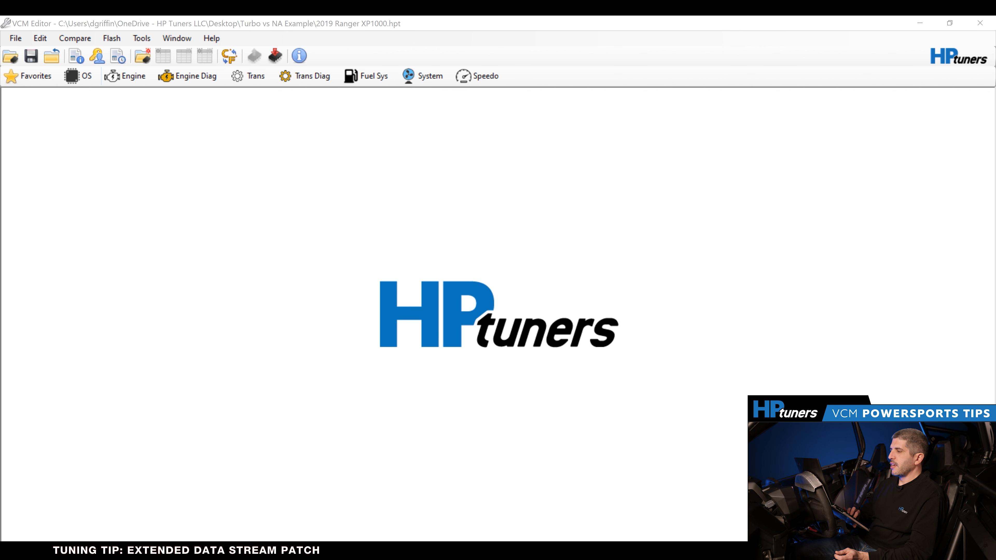
left_click(79, 76)
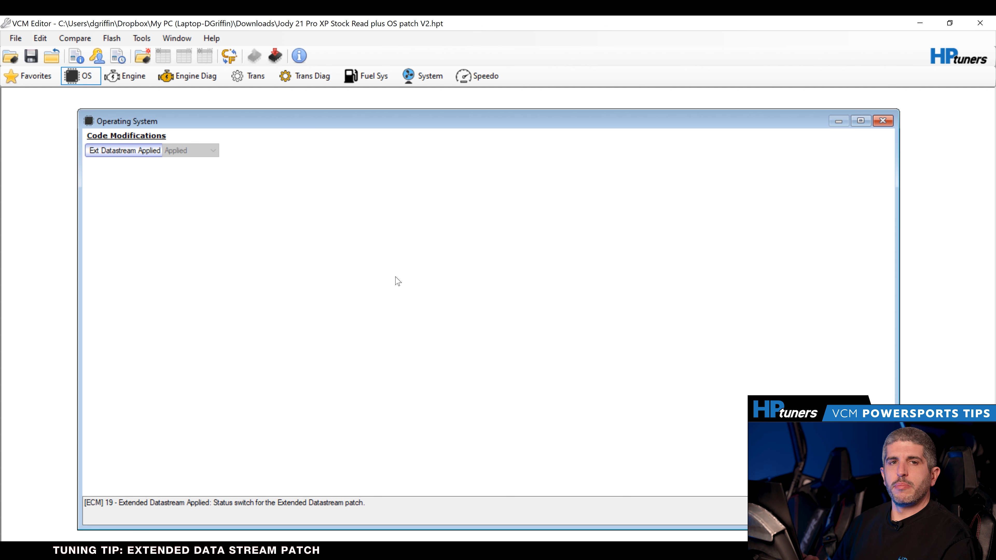
mouse_move(362, 273)
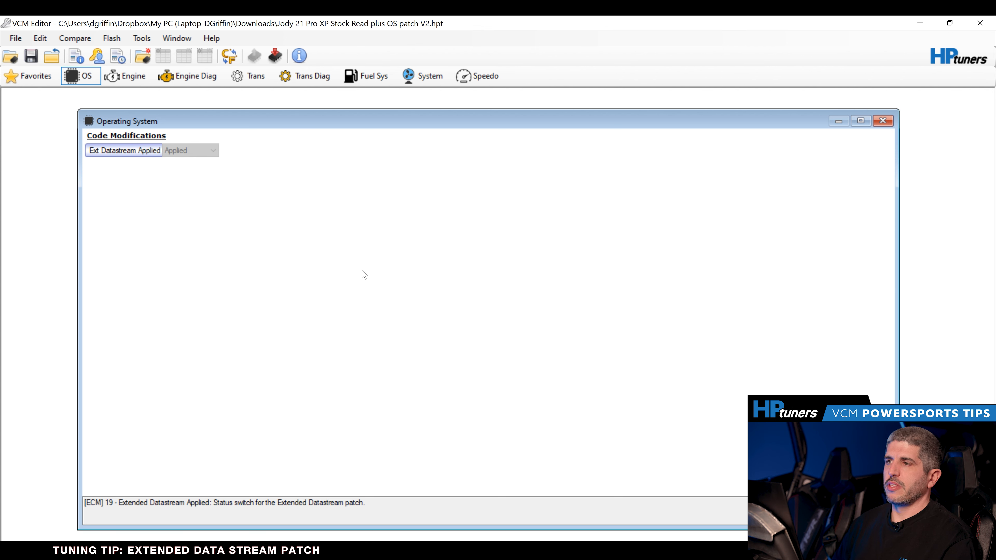
mouse_move(426, 488)
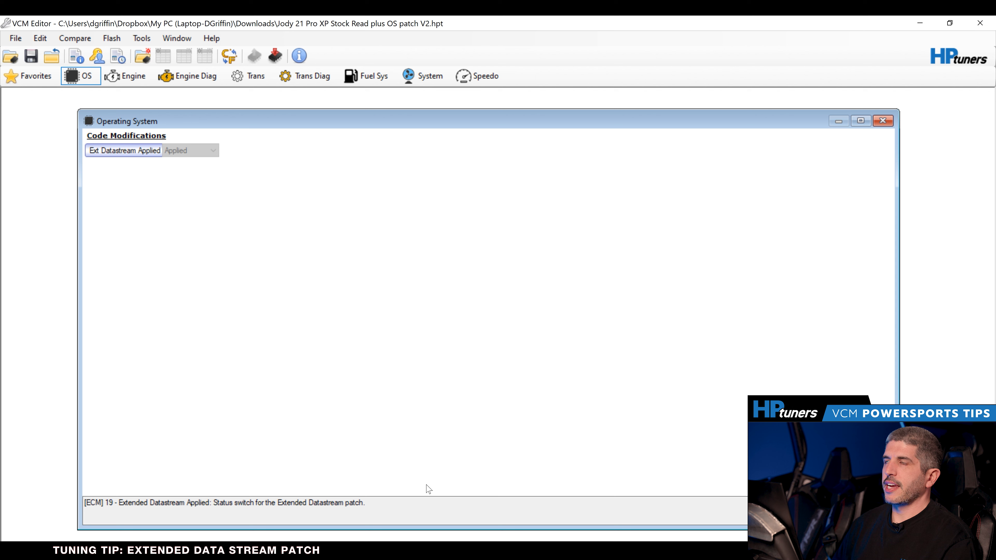
mouse_move(410, 464)
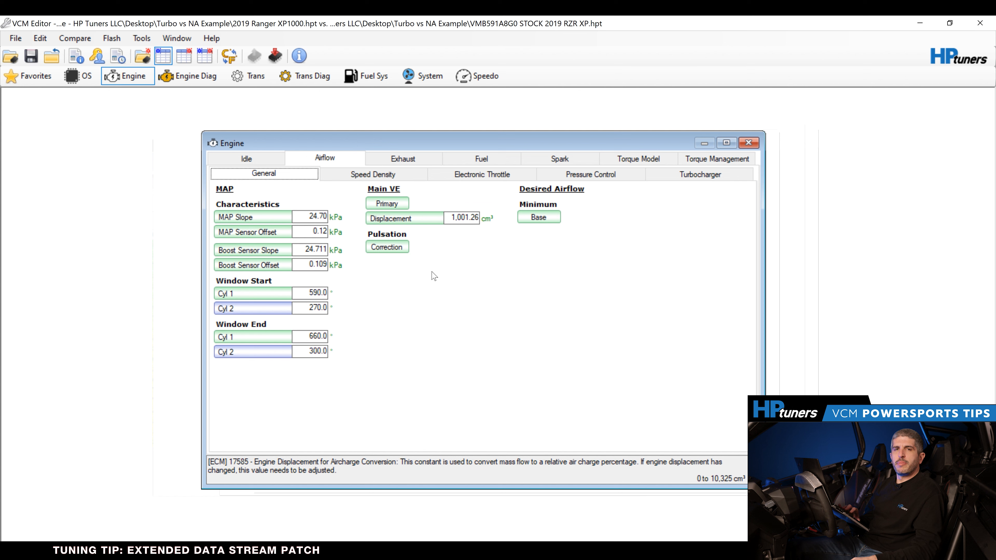
mouse_move(431, 270)
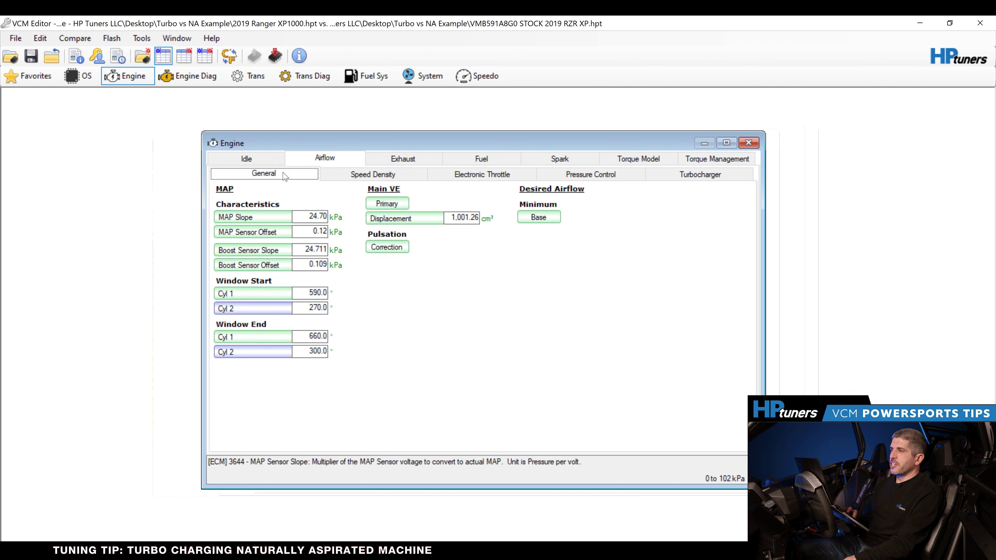
mouse_move(284, 215)
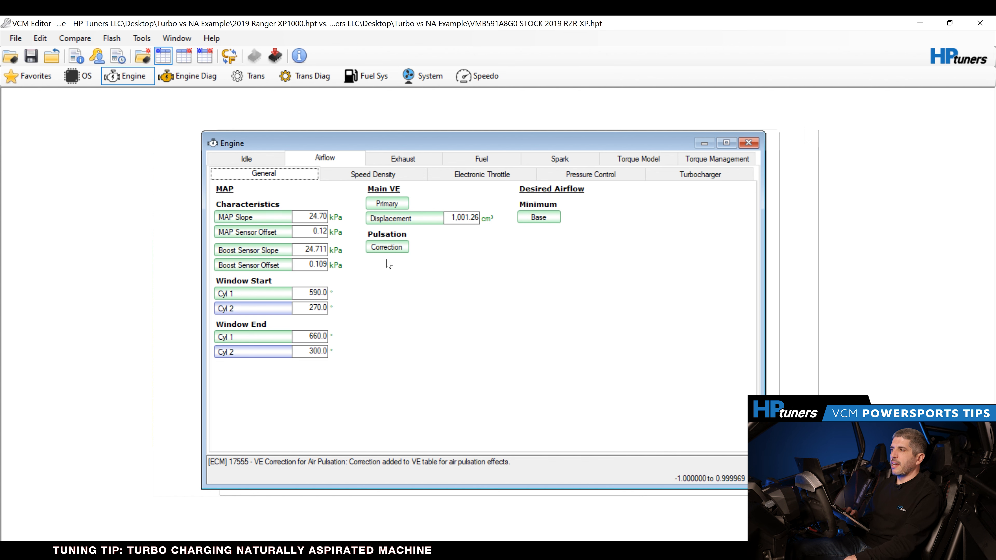
mouse_move(401, 281)
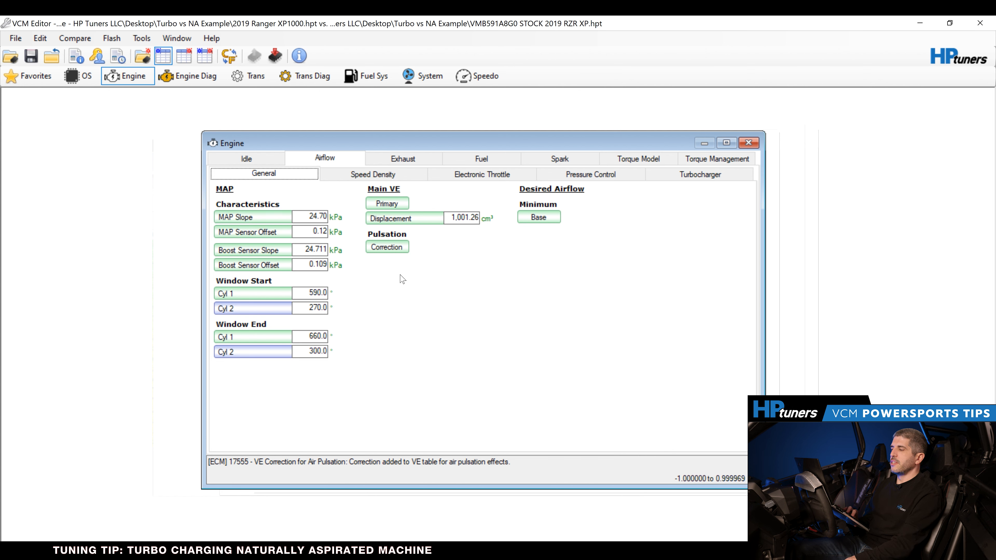
mouse_move(309, 122)
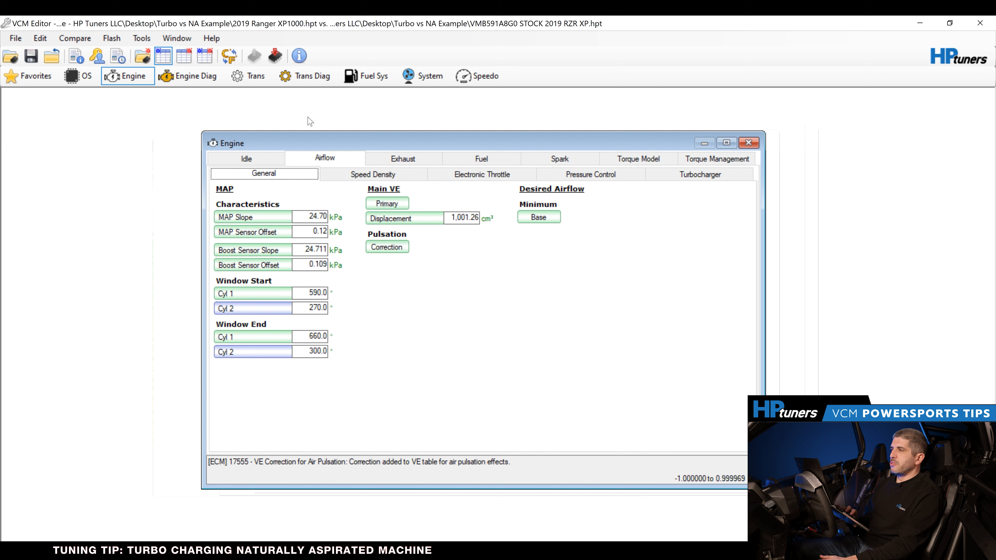
mouse_move(220, 123)
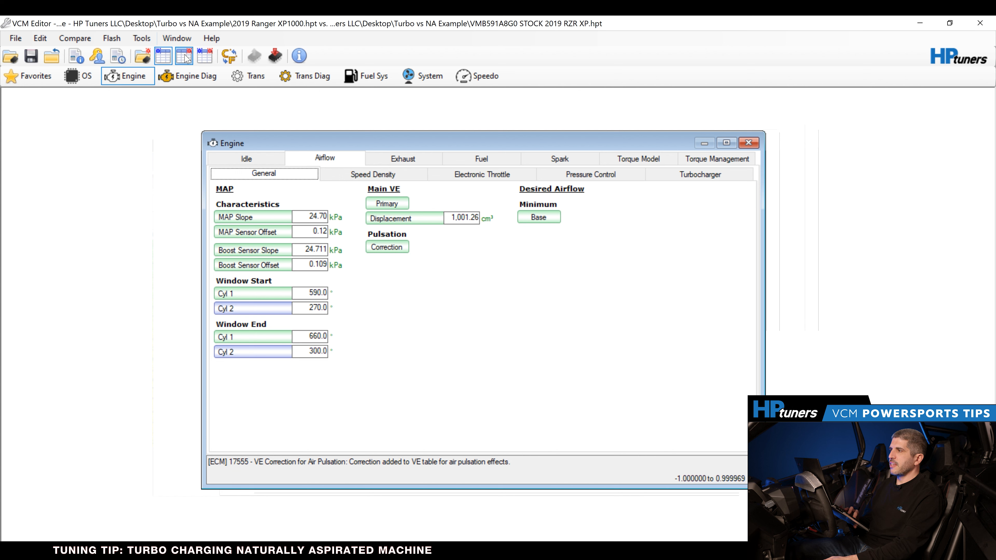
left_click(183, 55)
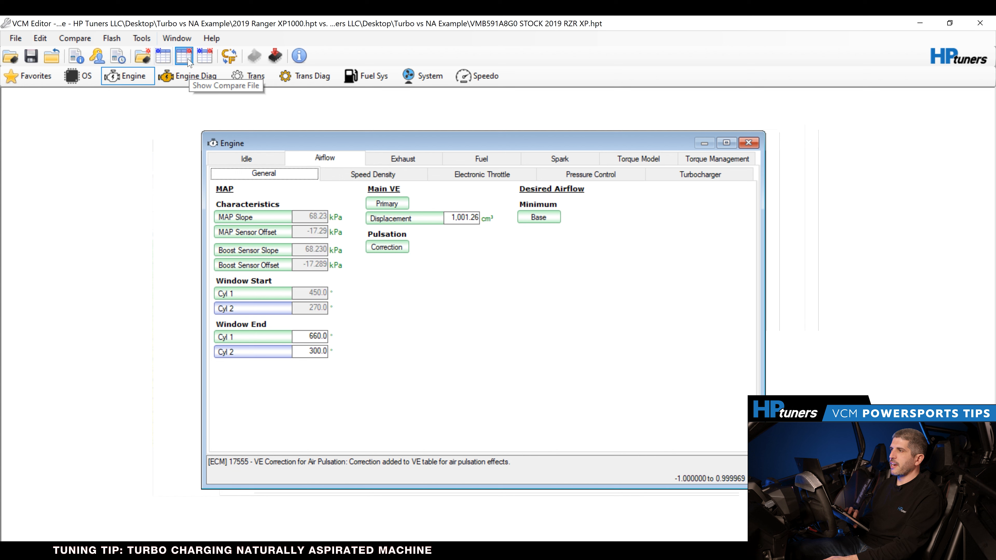
left_click(164, 56)
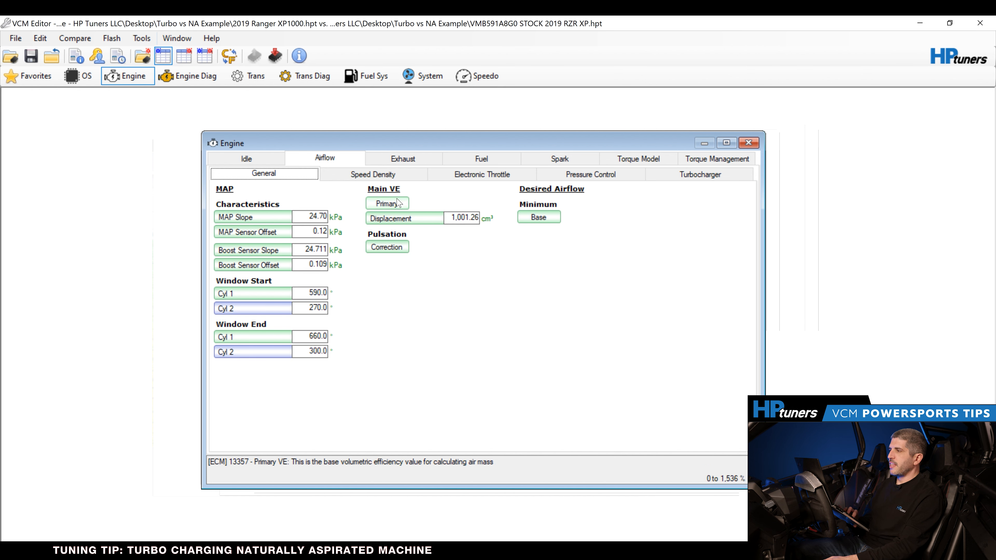
Compare the Primary VE table between stock and turbo files with the MAP axis to 256 kPa.
left_click(387, 203)
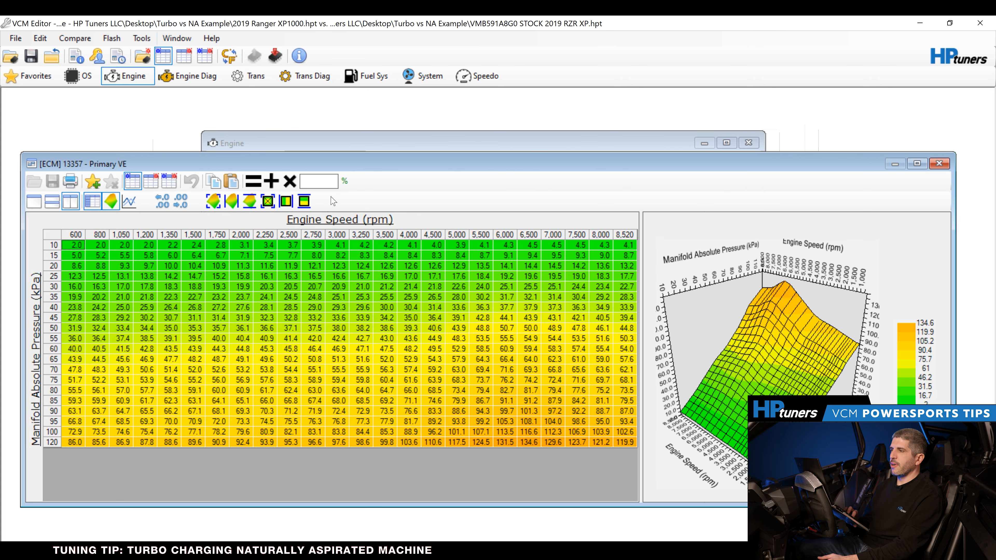
mouse_move(73, 351)
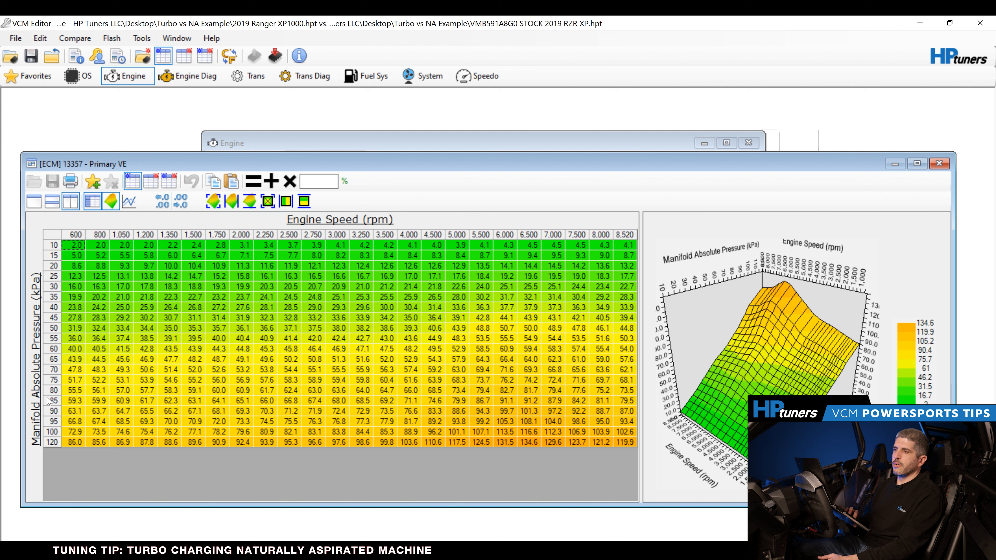
mouse_move(113, 349)
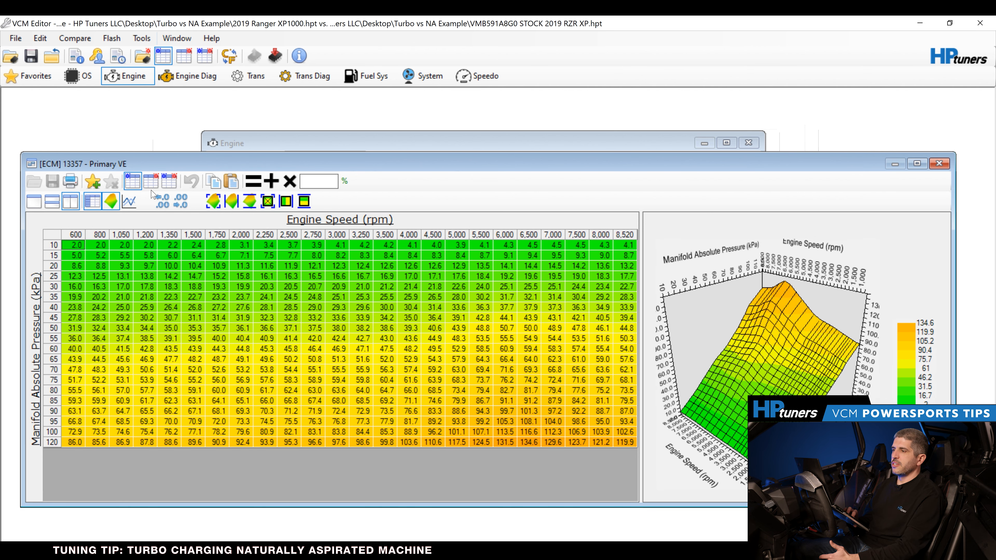
left_click(149, 180)
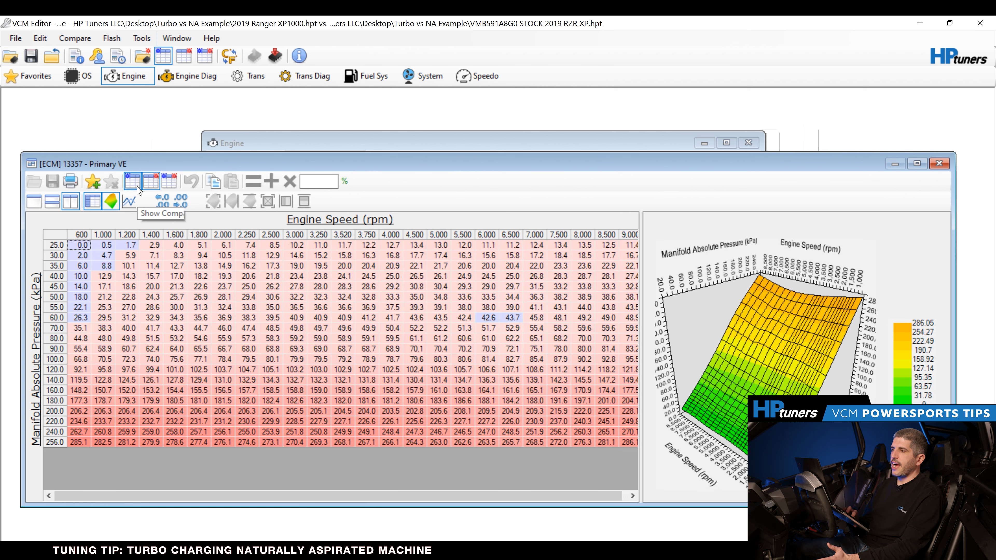
left_click(131, 181)
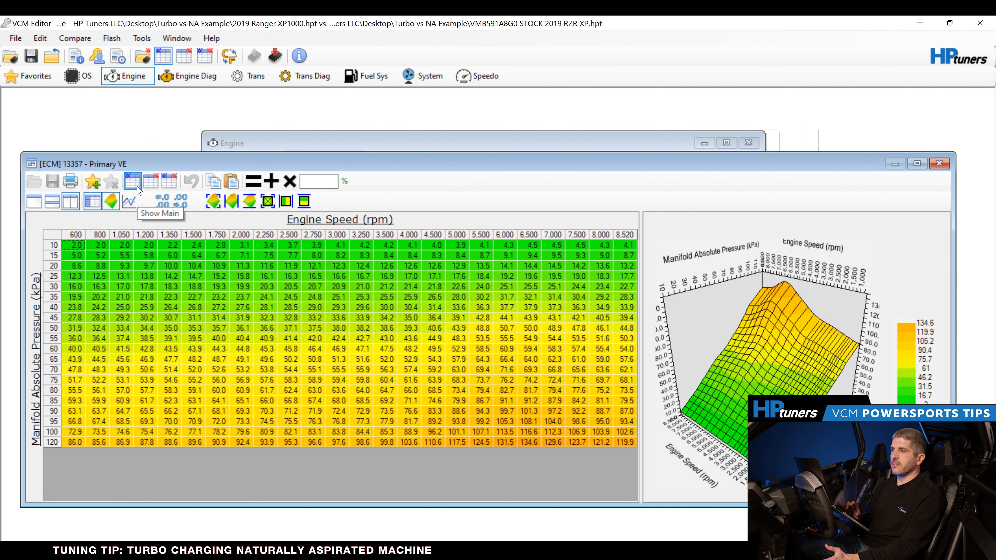
mouse_move(148, 186)
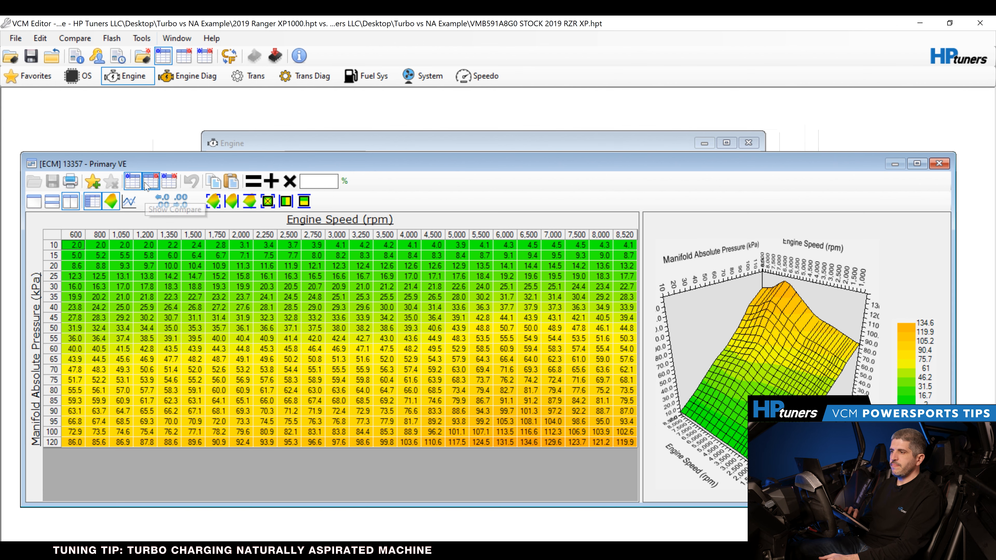
mouse_move(133, 182)
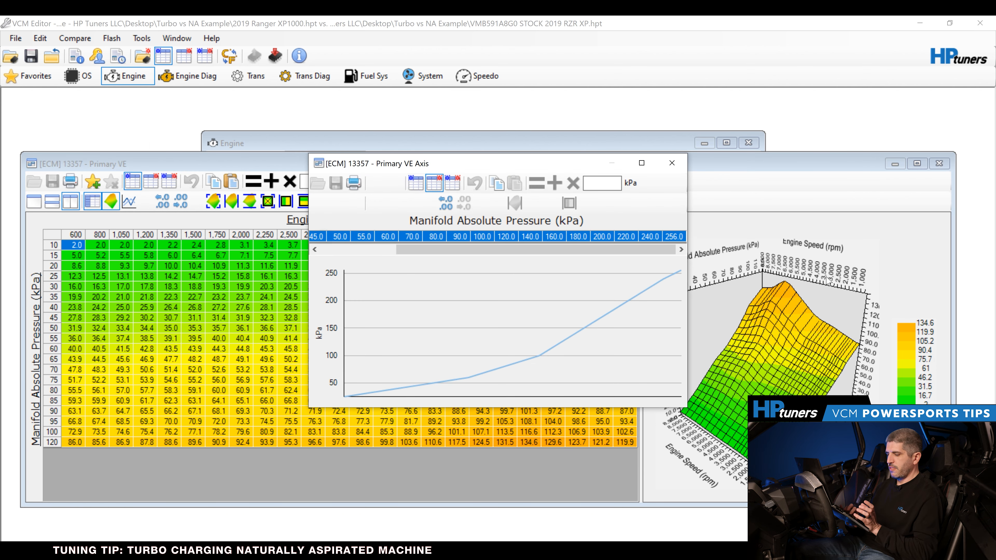
mouse_move(412, 178)
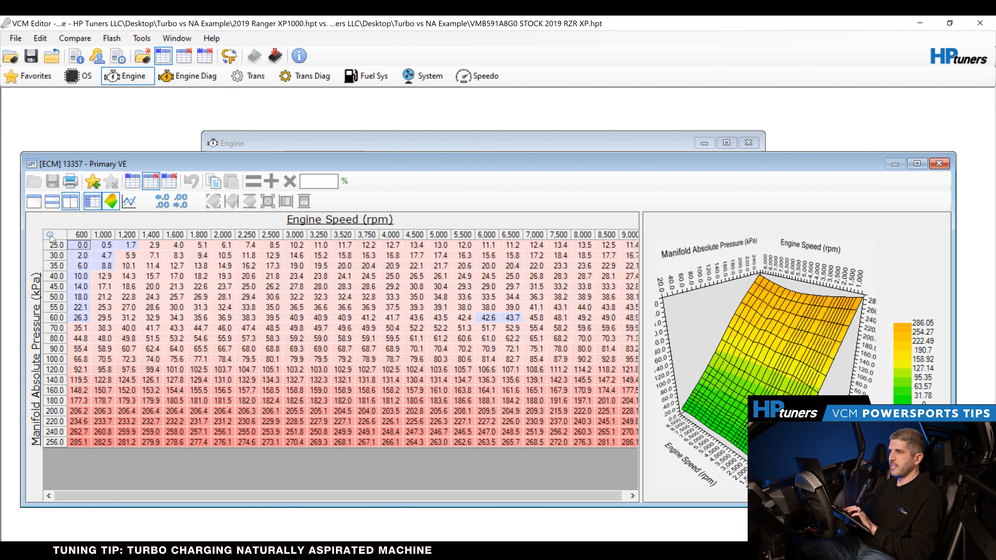
left_click(128, 182)
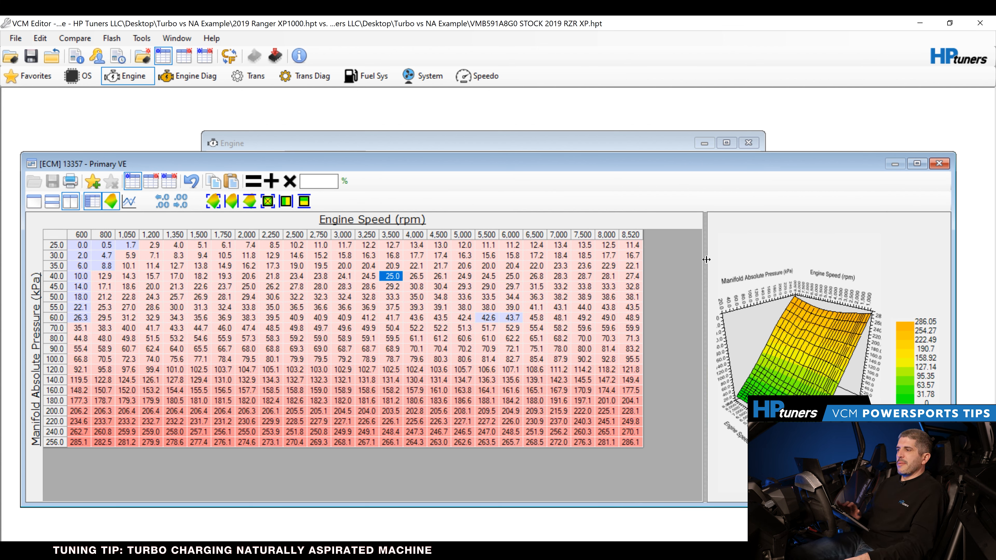
mouse_move(664, 245)
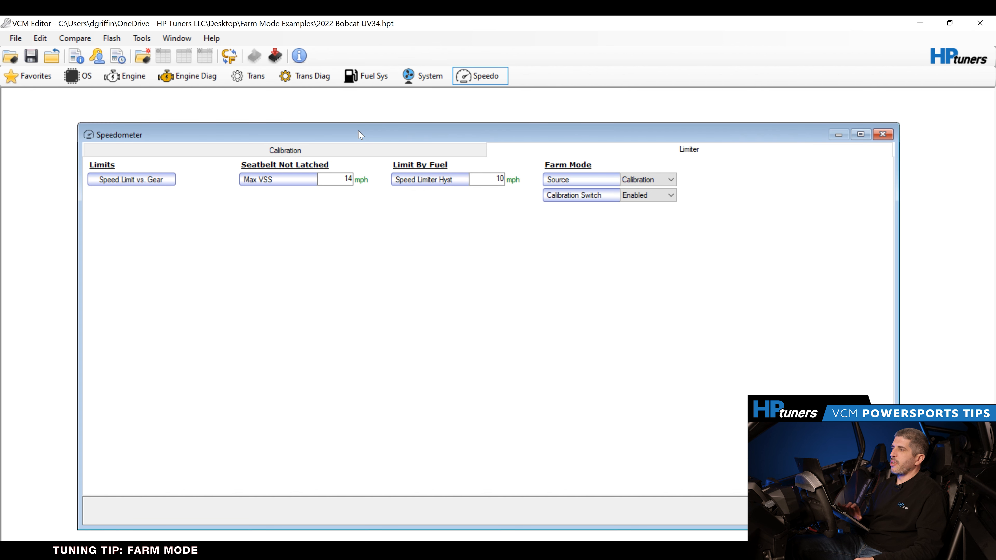
mouse_move(451, 131)
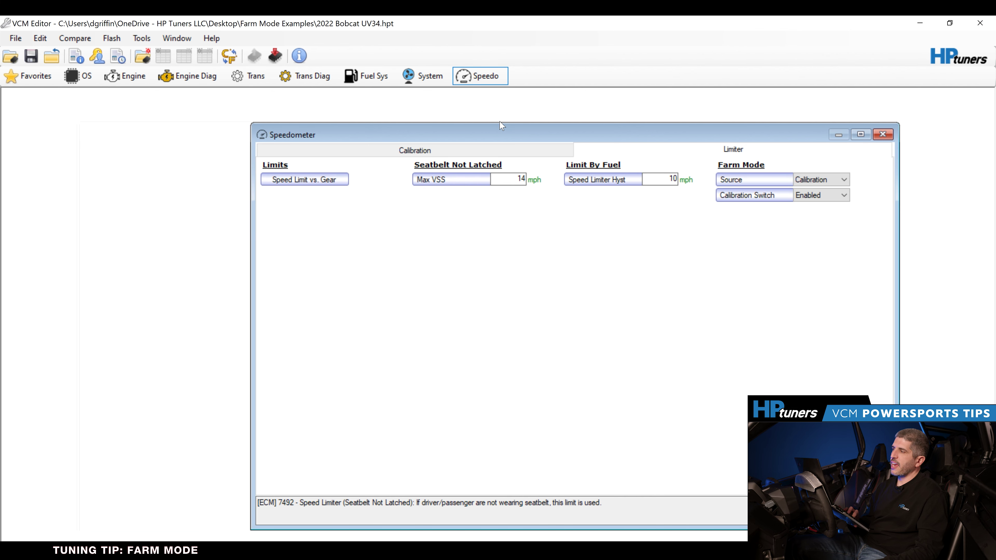
Move the speedometer Limiter panel left to show the Farm Mode options.
left_click_drag(500, 134, 394, 131)
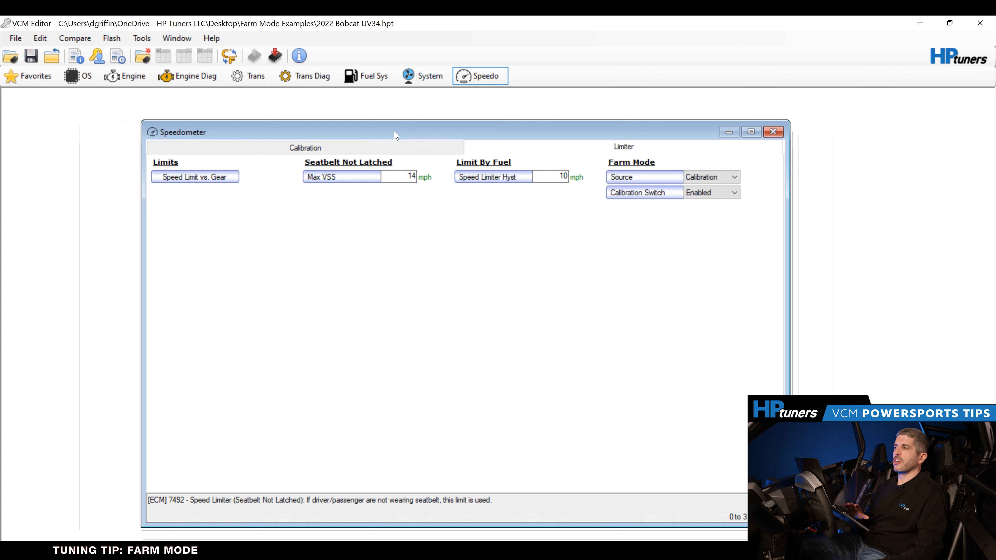
mouse_move(351, 214)
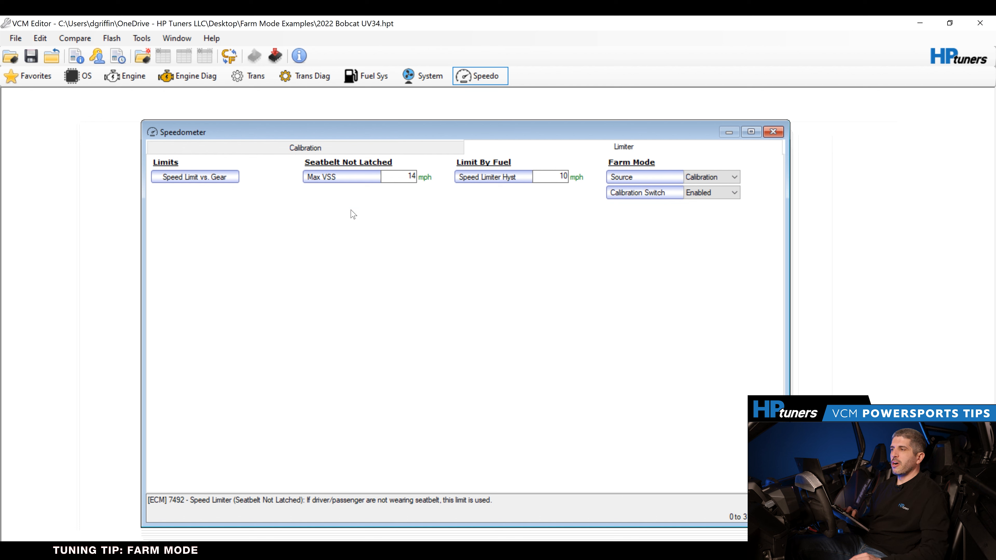
Bring up the Speed Limit vs. Gear table and select gear 1's 35 mph limits.
left_click(195, 176)
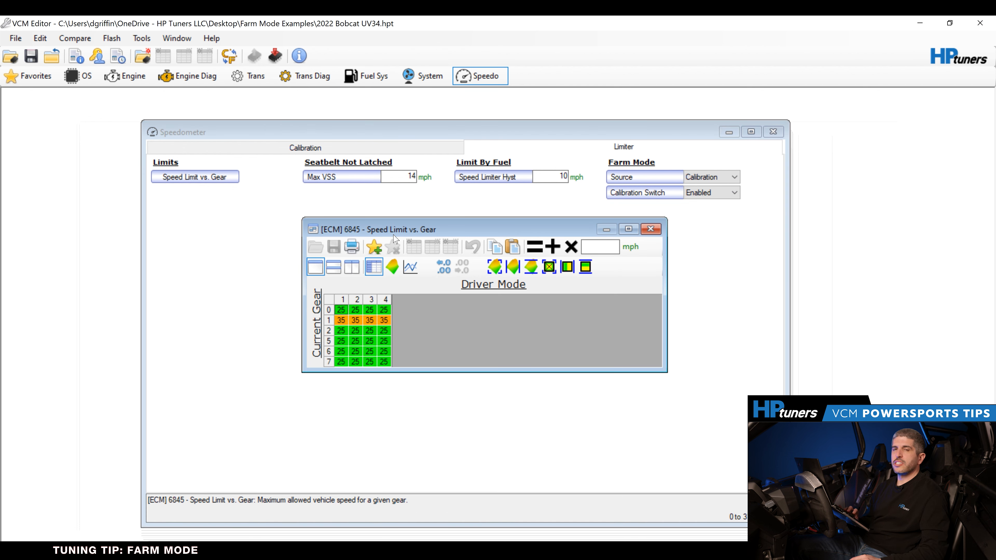
mouse_move(410, 233)
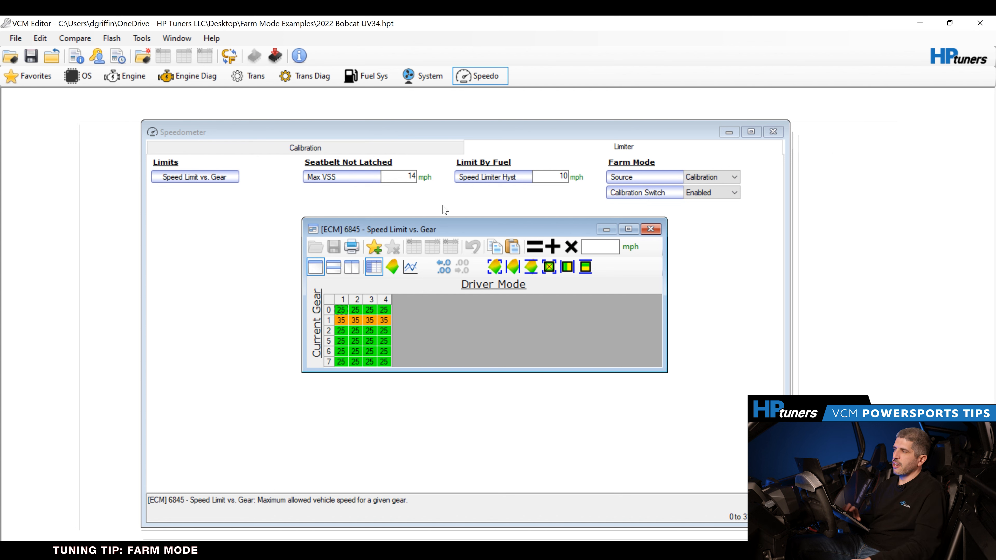
mouse_move(436, 173)
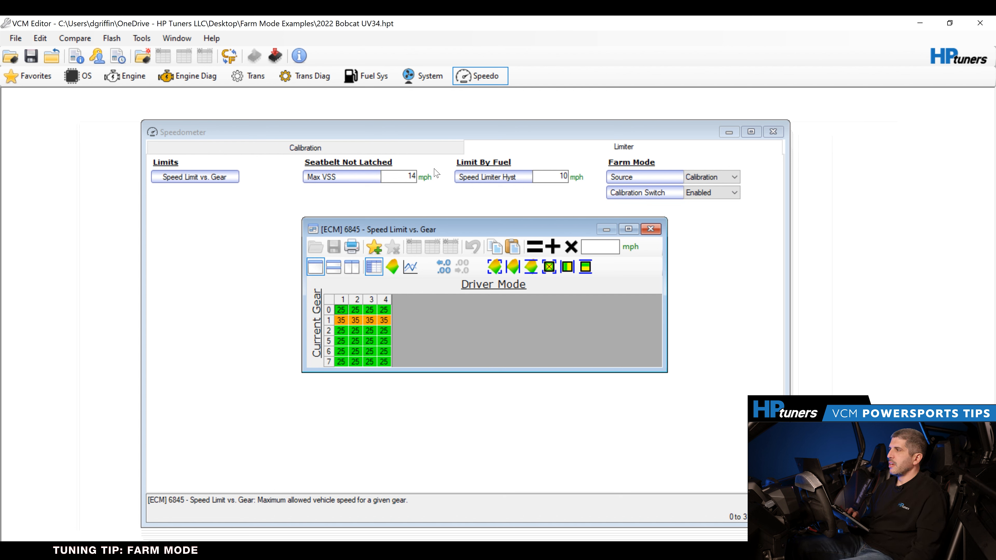
mouse_move(558, 149)
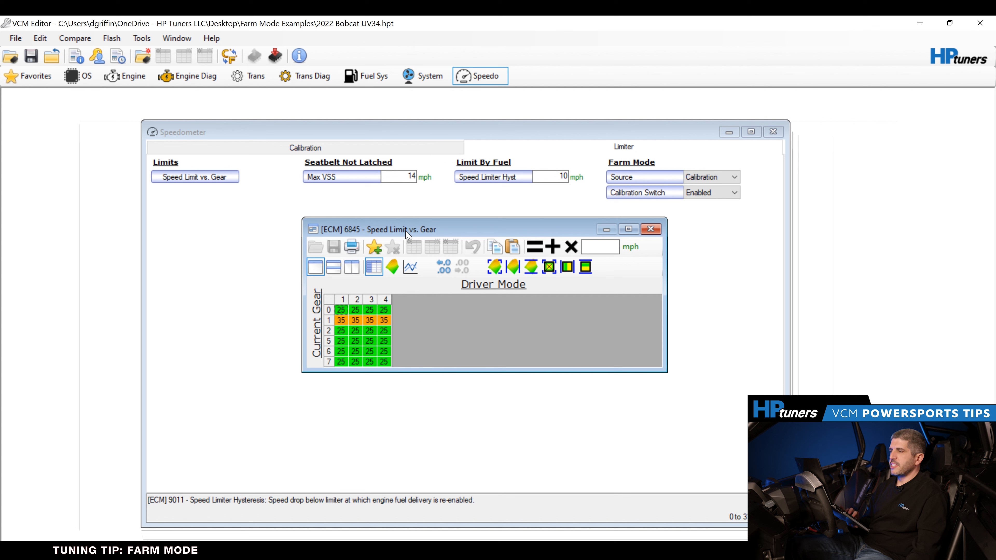
left_click(340, 320)
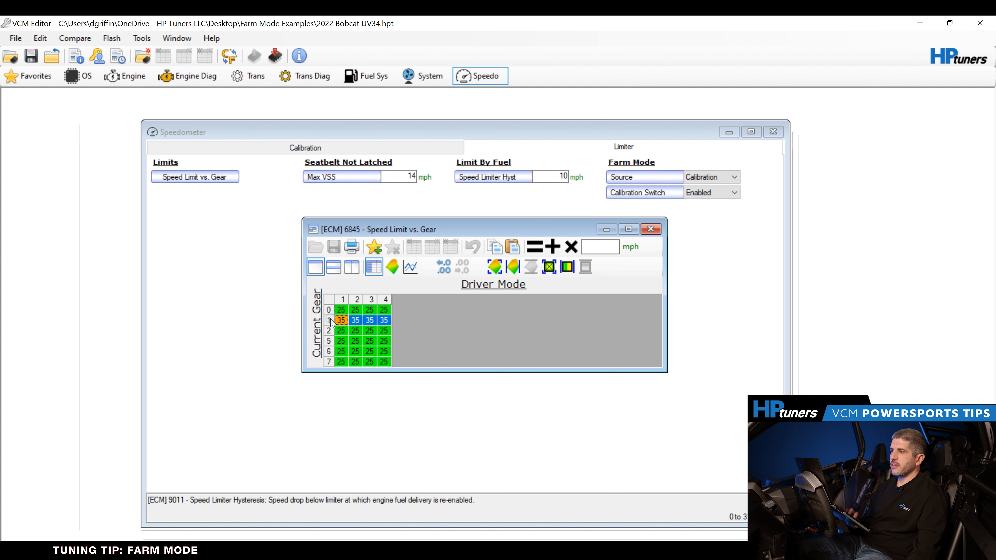
mouse_move(380, 334)
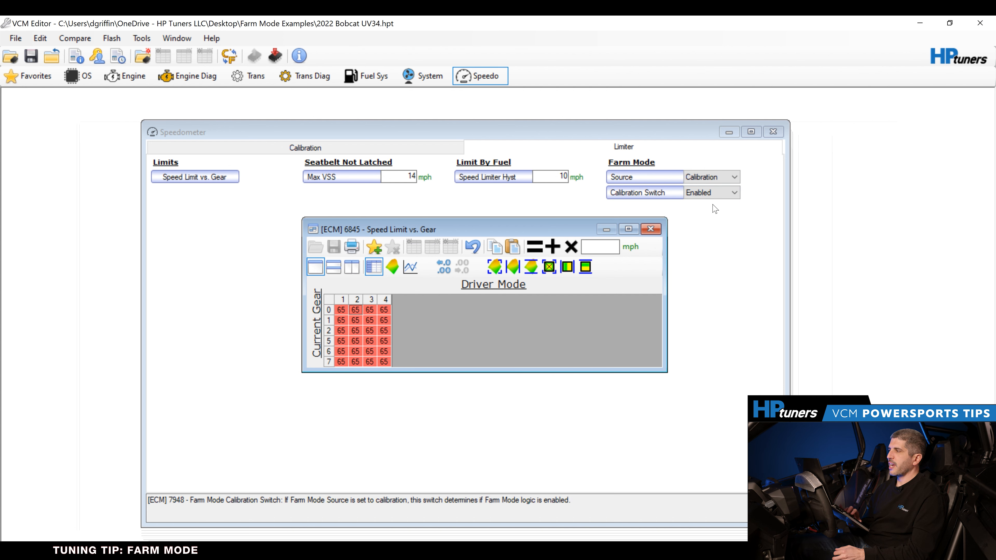
mouse_move(472, 358)
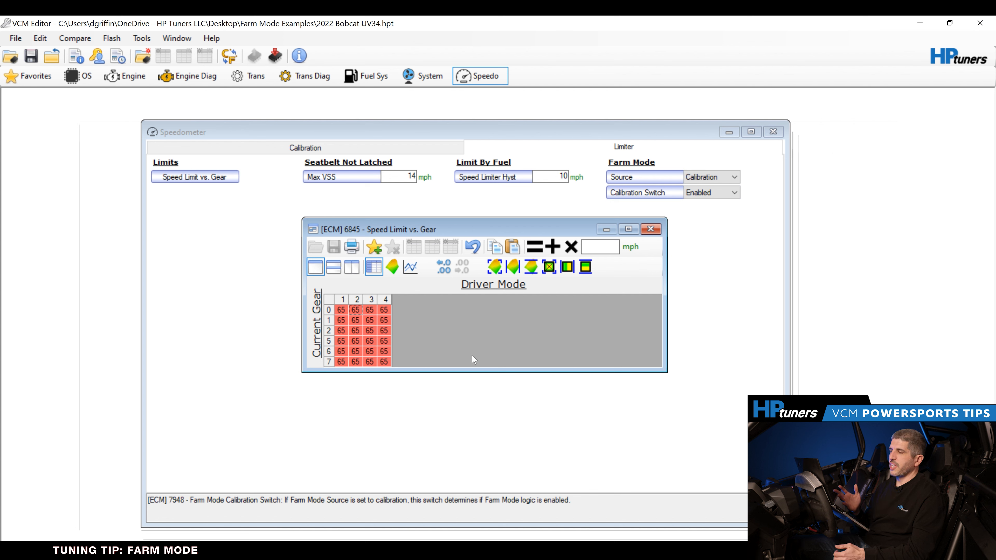
mouse_move(479, 307)
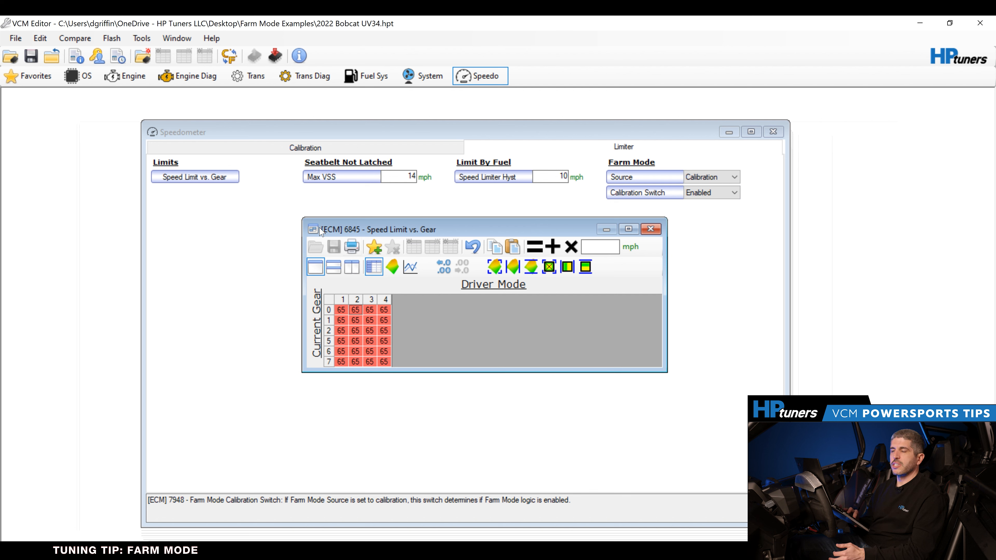
mouse_move(294, 241)
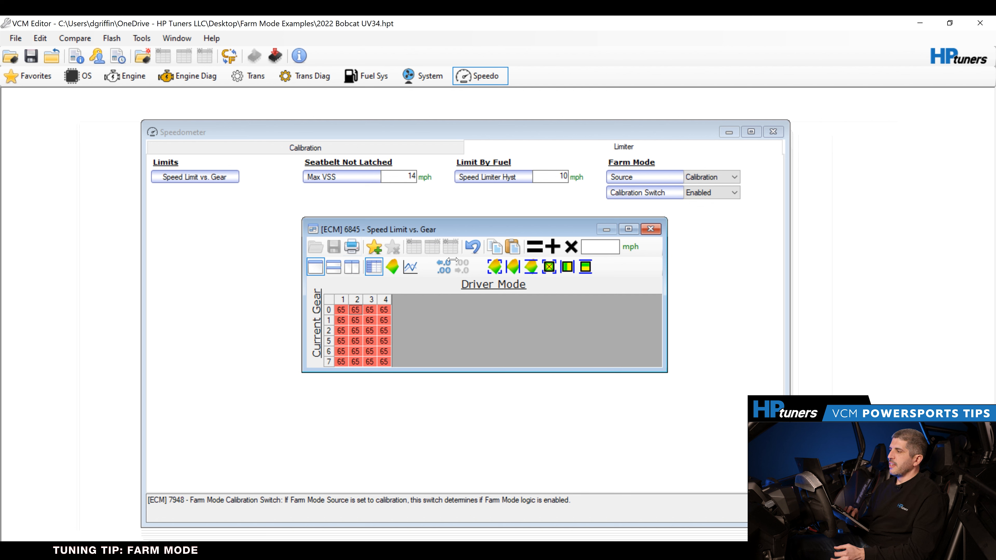
mouse_move(532, 347)
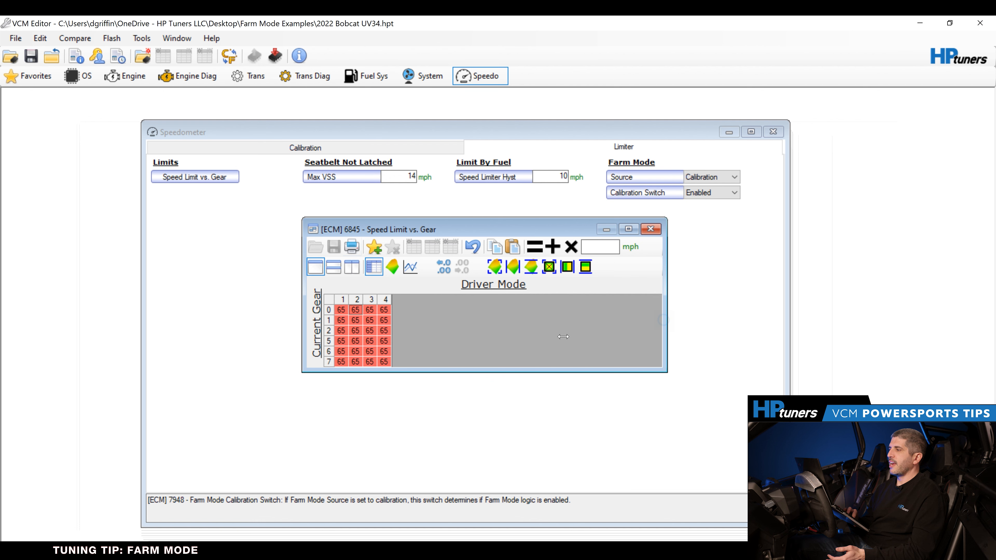
mouse_move(409, 236)
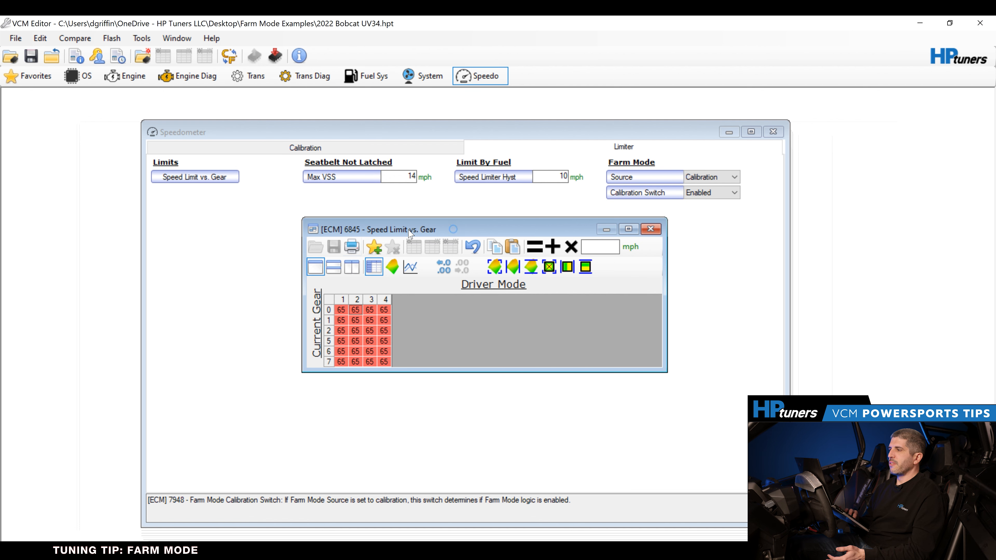